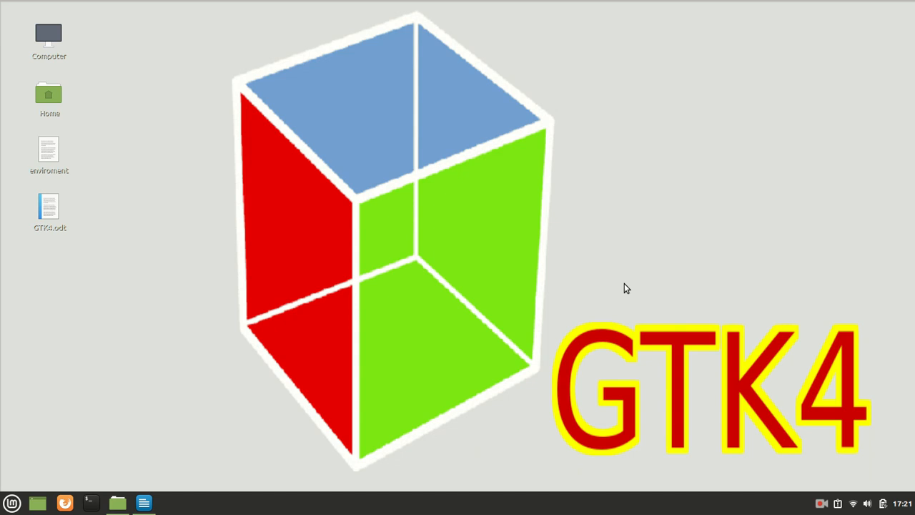
{"action": "mouse_move", "coordinate": [25, 393]}
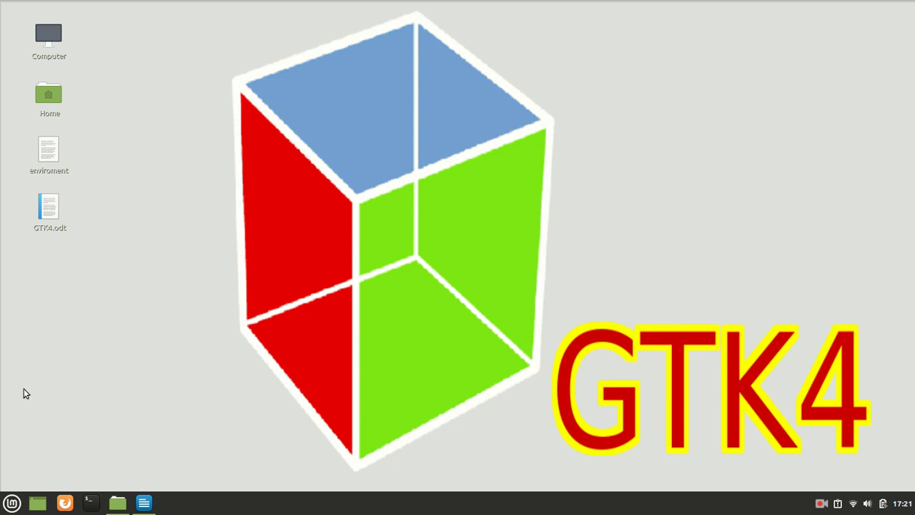
{"action": "mouse_move", "coordinate": [385, 360]}
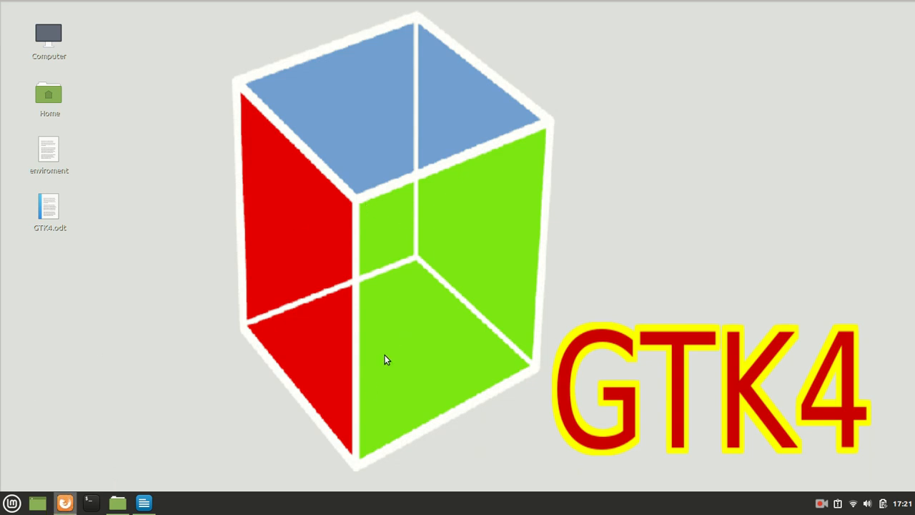
Step: Search the web for gtk, reach gtk.org and highlight 'Latest stable v4.0.3'
{"action": "left_click", "coordinate": [65, 503]}
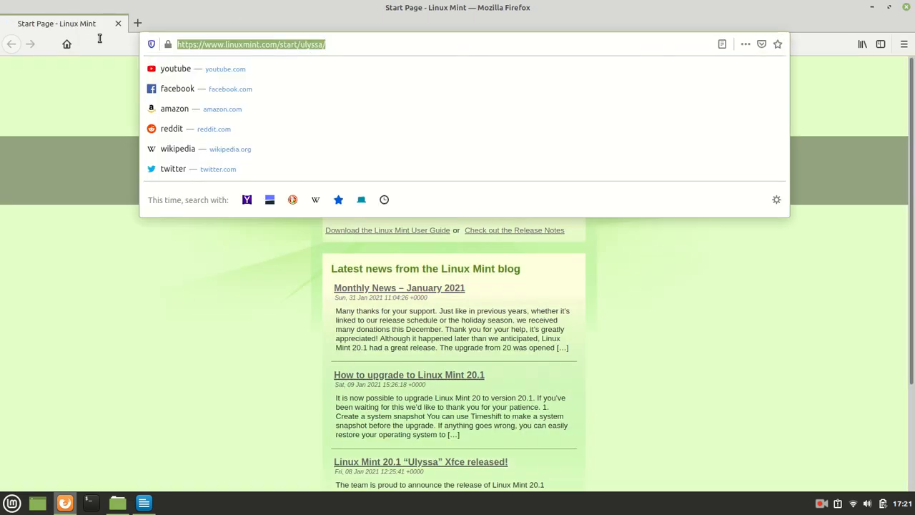
{"action": "type", "text": "gtk"}
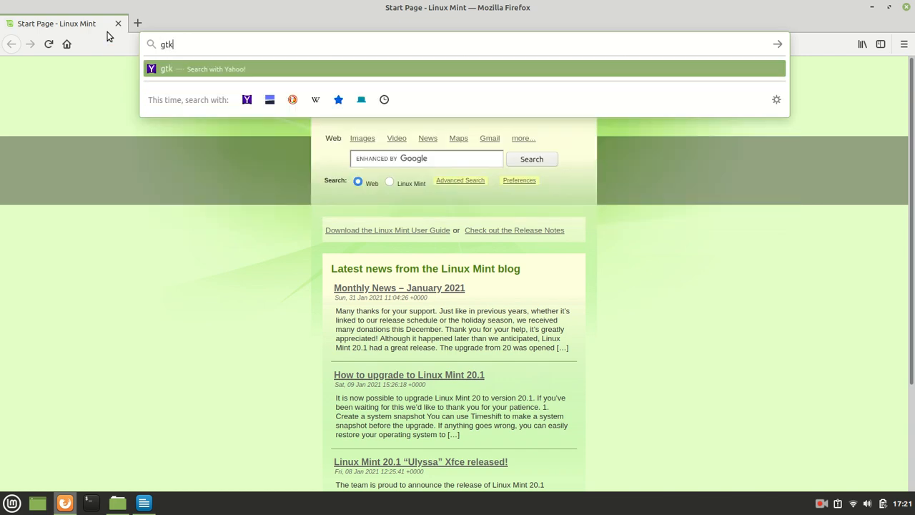
{"action": "key", "text": "Return"}
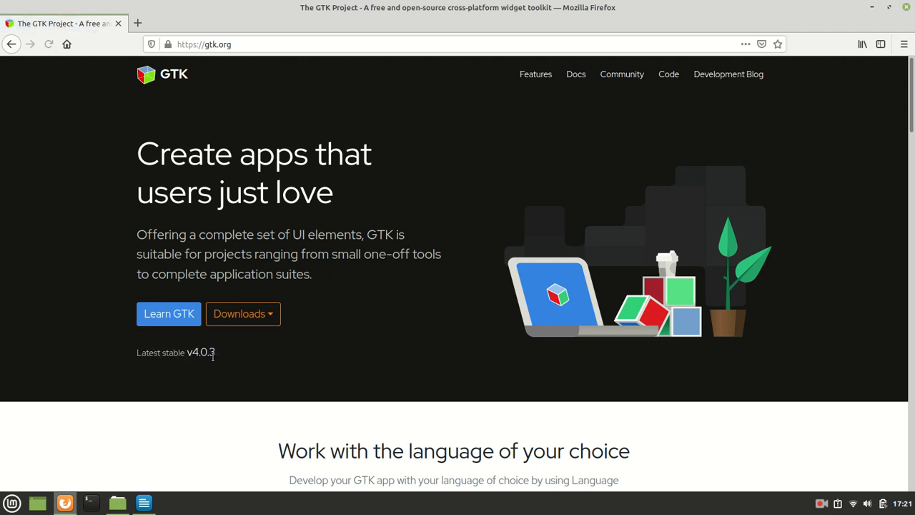
{"action": "double_click", "coordinate": [200, 352]}
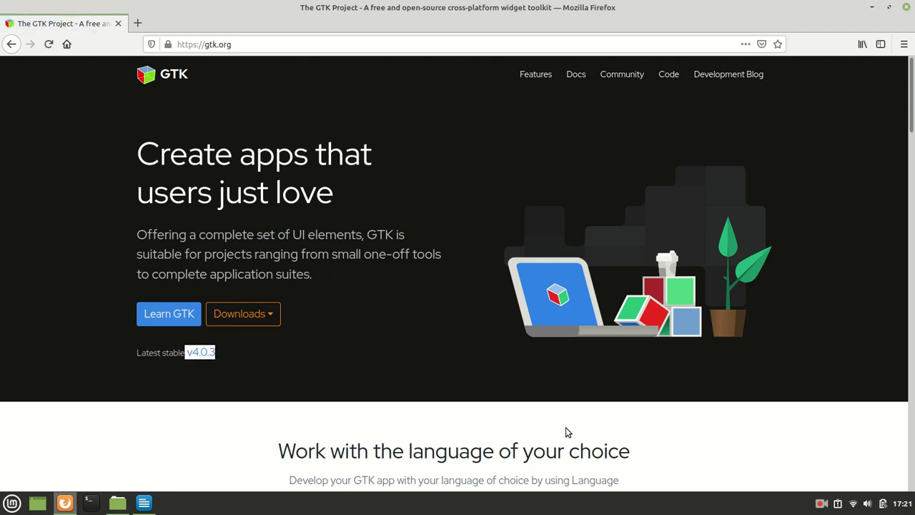
{"action": "mouse_move", "coordinate": [578, 367]}
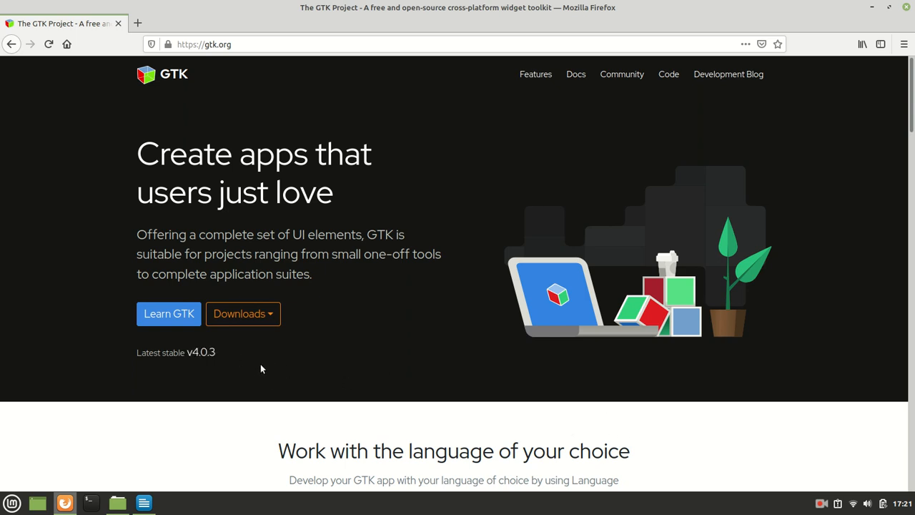
{"action": "mouse_move", "coordinate": [272, 371]}
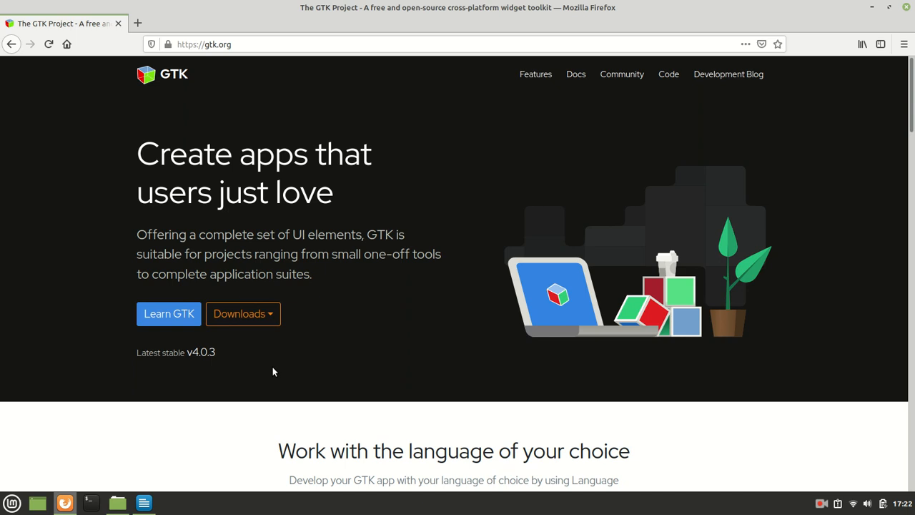
{"action": "mouse_move", "coordinate": [624, 107]}
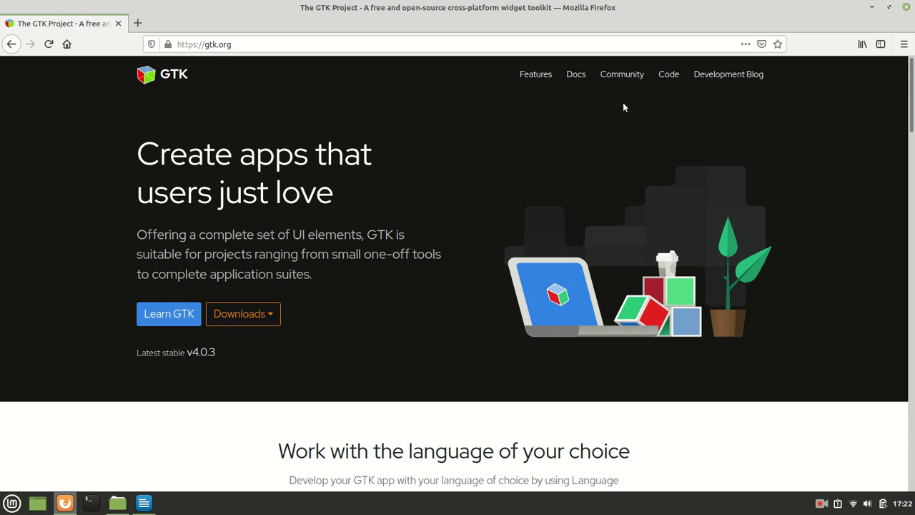
{"action": "mouse_move", "coordinate": [430, 206]}
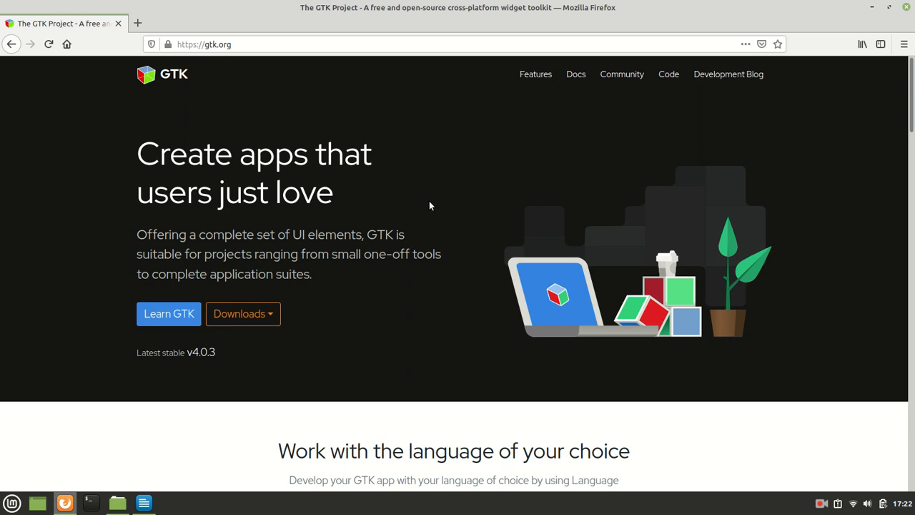
Step: Go to linuxmint.com, reach the Download page for Linux Mint 20.1 Ulyssa, then bring up the terminal
{"action": "left_click", "coordinate": [204, 44]}
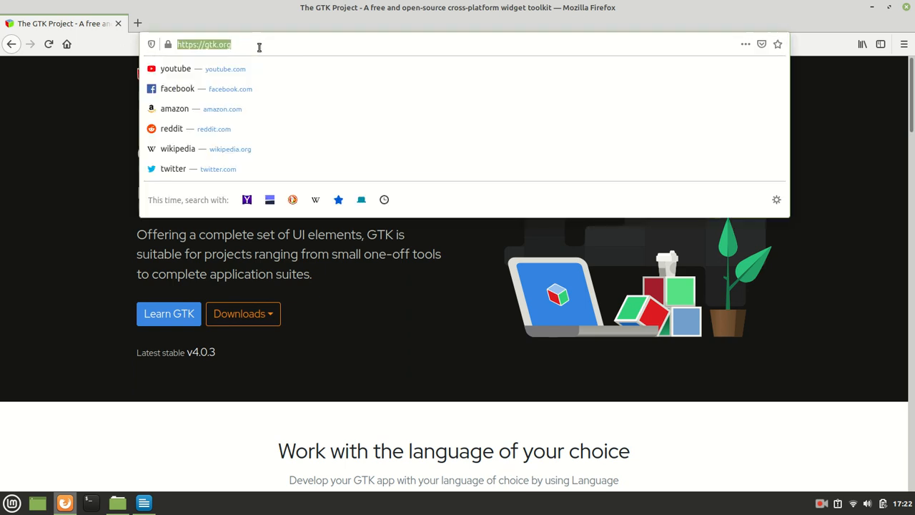
{"action": "type", "text": "linuxm"}
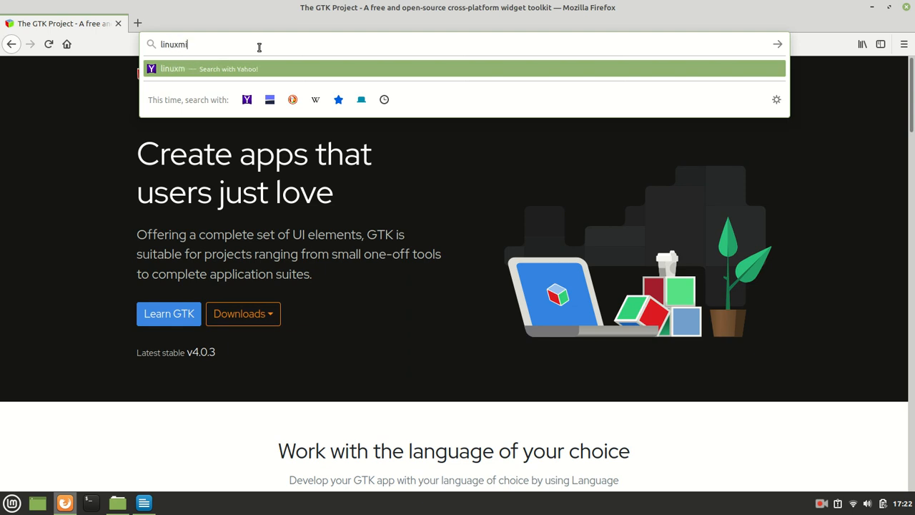
{"action": "type", "text": "int.com"}
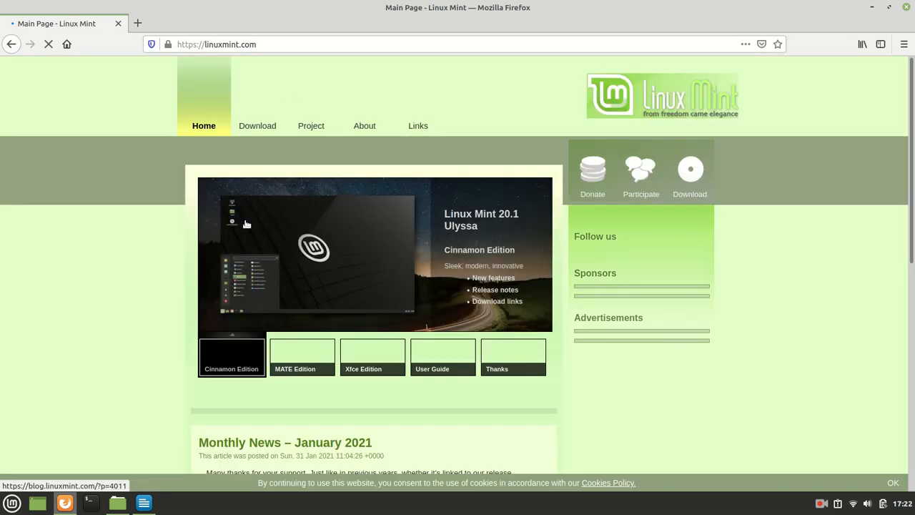
{"action": "left_click", "coordinate": [257, 125]}
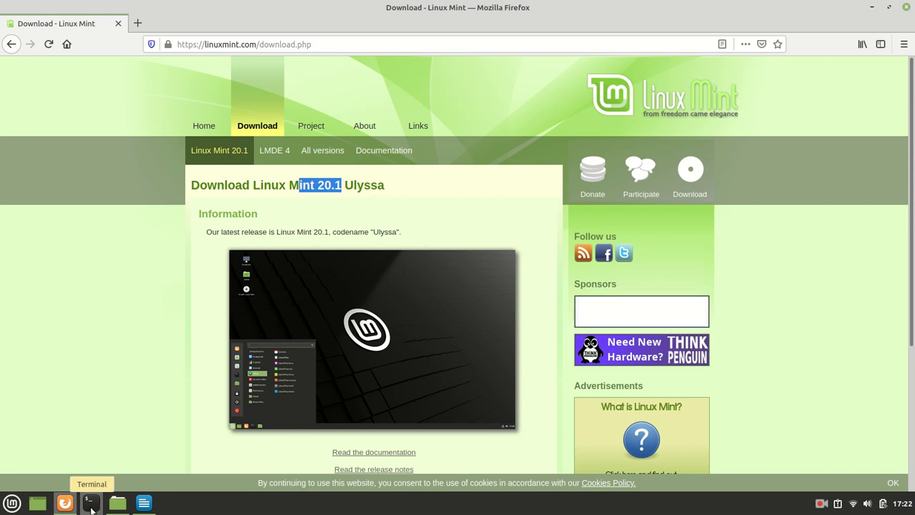
{"action": "left_click", "coordinate": [90, 503]}
{"action": "type", "text": "ls"}
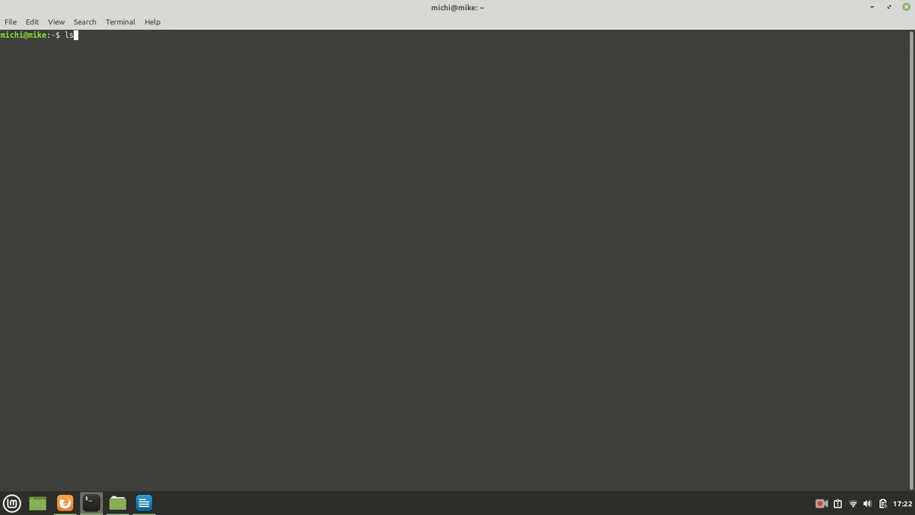
Step: Run lsb_release to query the system release and return to an empty terminal prompt
{"action": "type", "text": "b_re"}
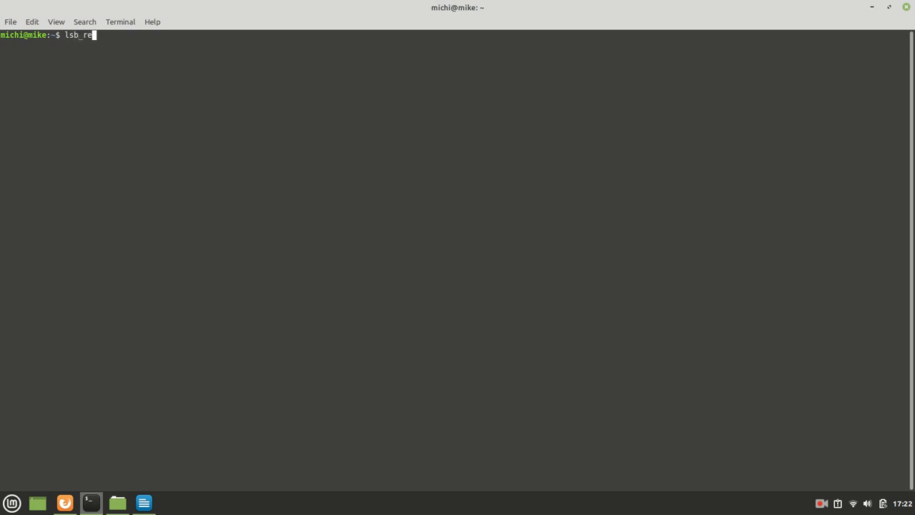
{"action": "key", "text": "Return"}
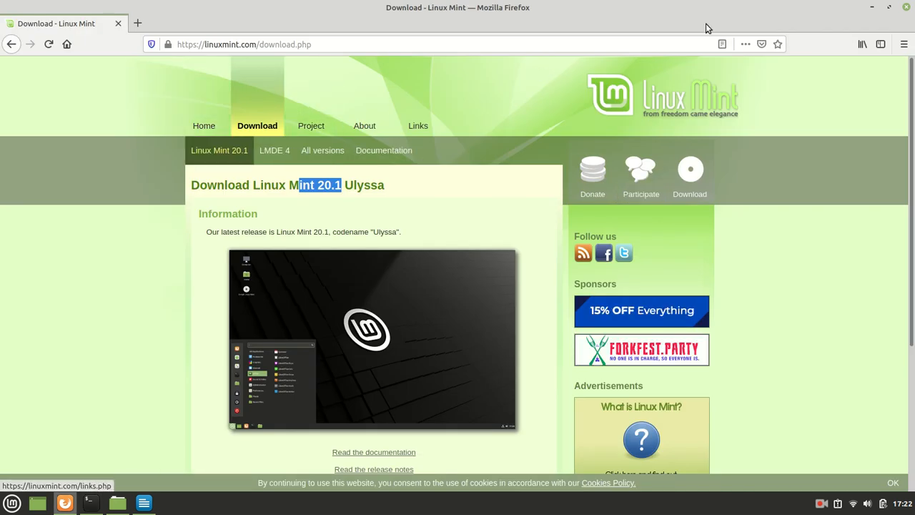
{"action": "left_click", "coordinate": [90, 503]}
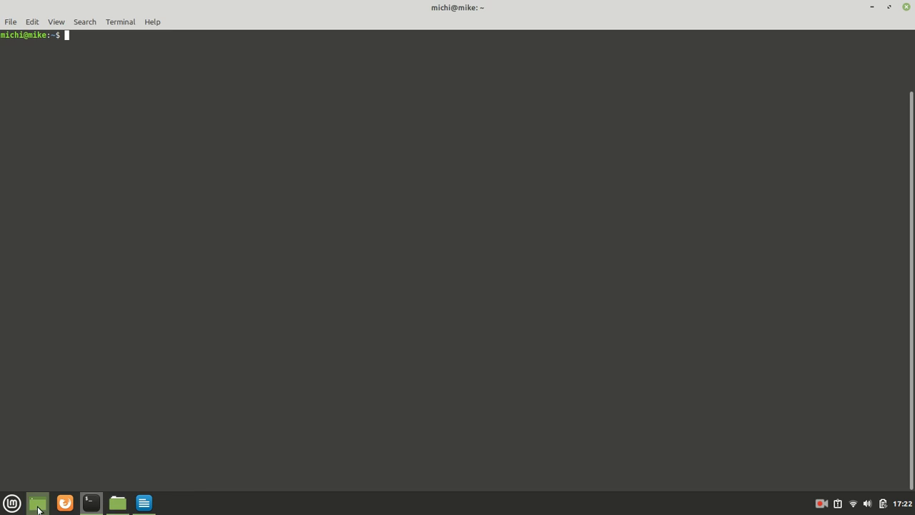
Step: Show GTK4.odt in Writer and point out the list from check_enviroment.sh through Harfbuzz to GTK4
{"action": "left_click", "coordinate": [143, 502]}
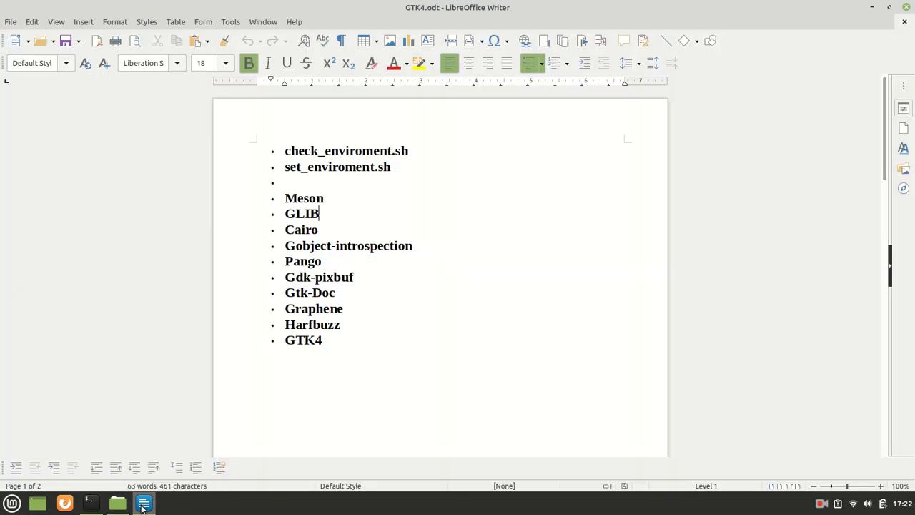
{"action": "mouse_move", "coordinate": [490, 204]}
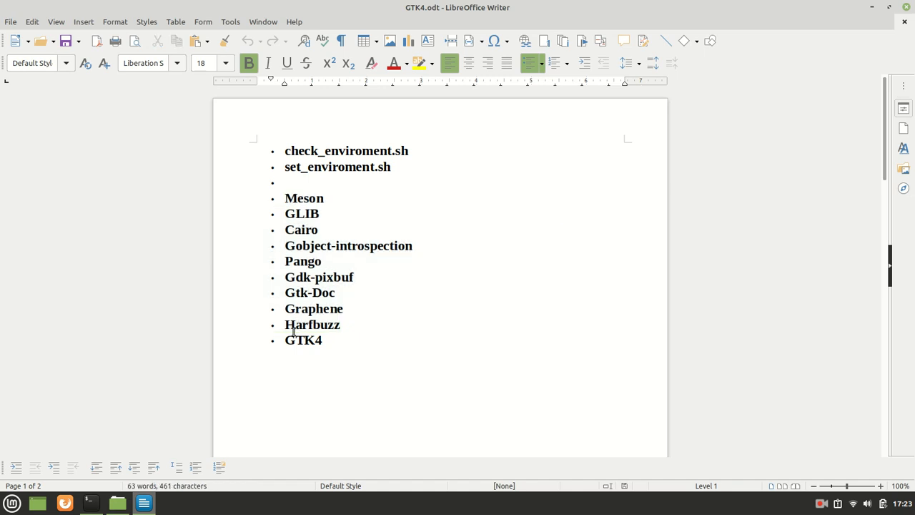
{"action": "double_click", "coordinate": [303, 339]}
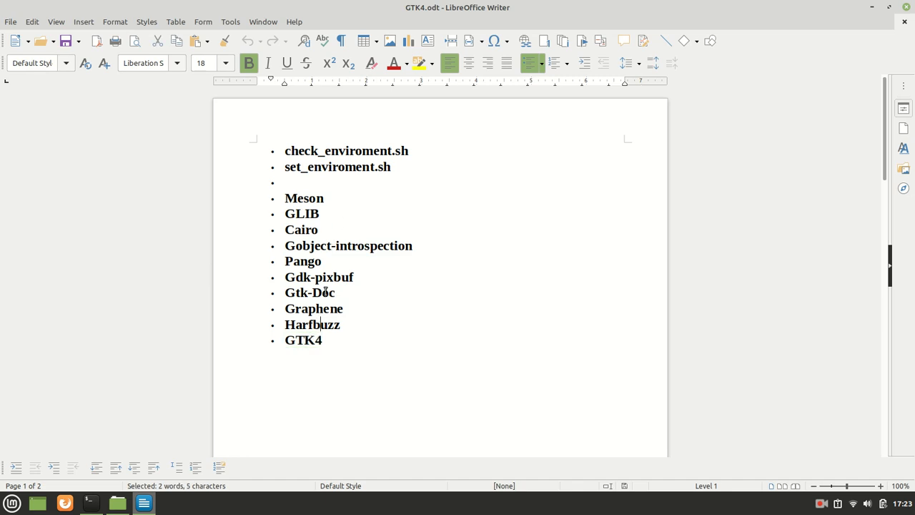
{"action": "left_click", "coordinate": [305, 245]}
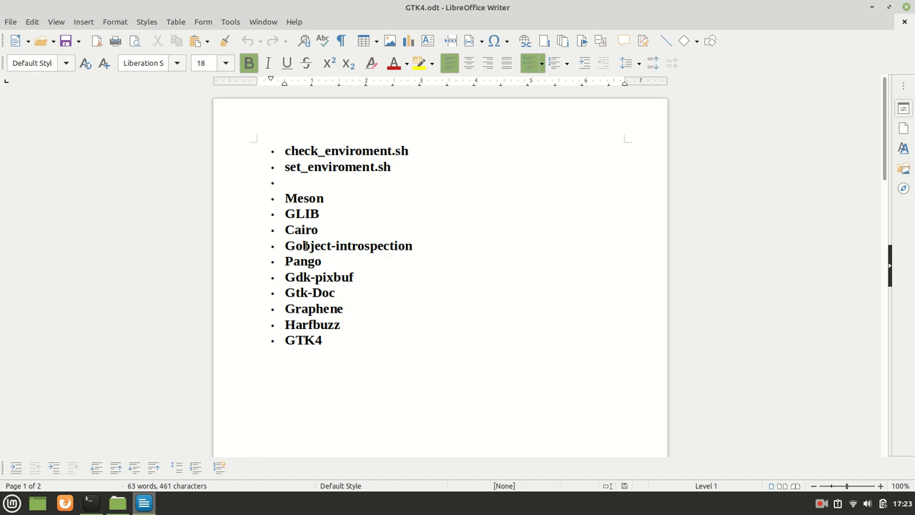
{"action": "left_click_drag", "start_coordinate": [284, 198], "coordinate": [328, 216]}
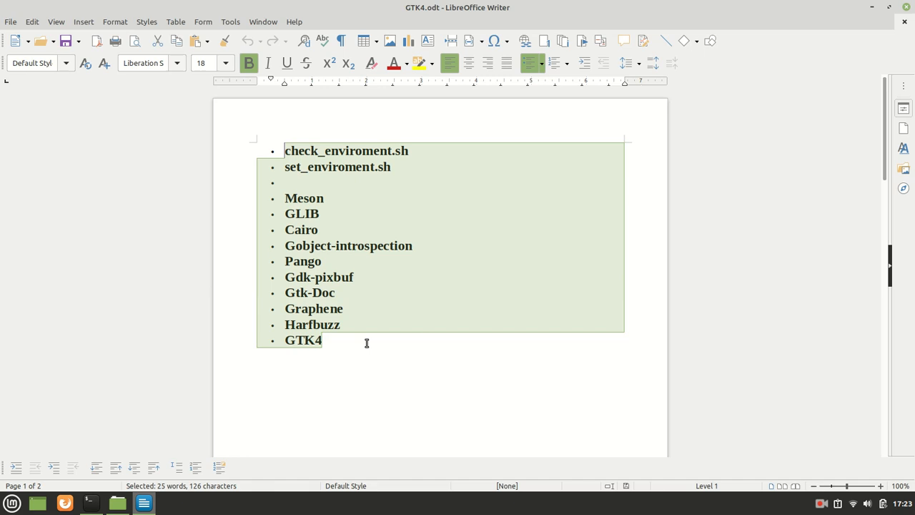
{"action": "left_click", "coordinate": [381, 341]}
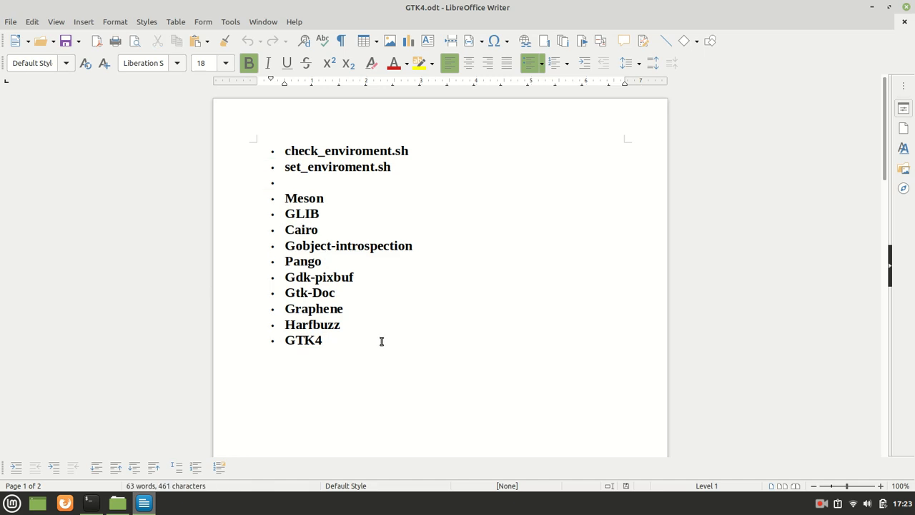
{"action": "left_click", "coordinate": [322, 340]}
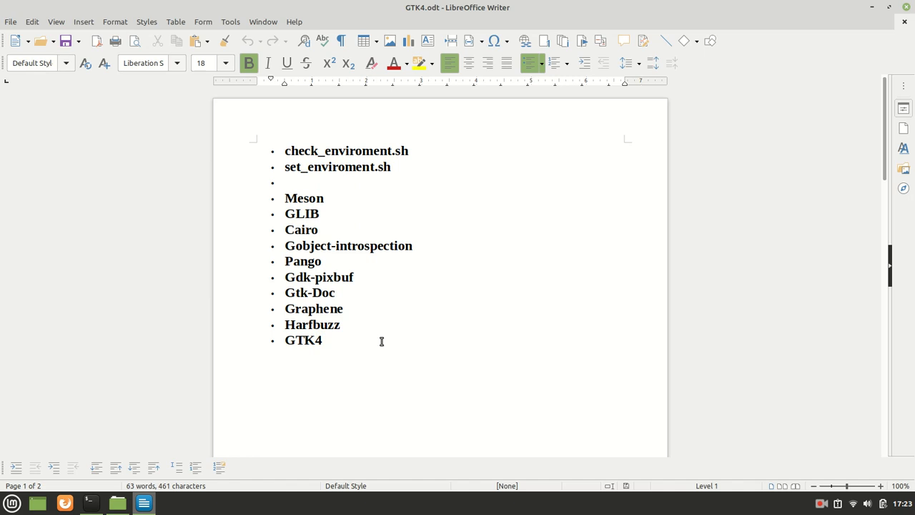
{"action": "mouse_move", "coordinate": [361, 307]}
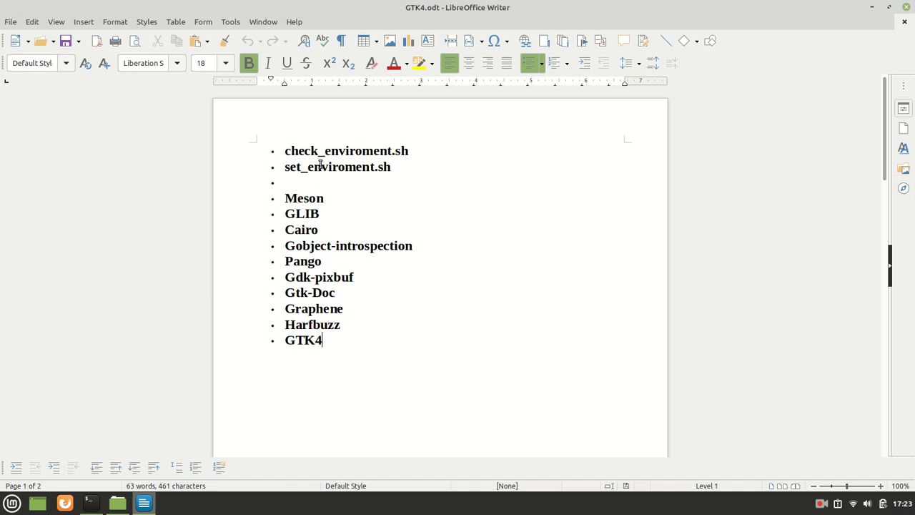
Step: Delete '.sh' so the second bullet reads set_enviroment, keeping check_enviroment.sh as is
{"action": "double_click", "coordinate": [347, 151]}
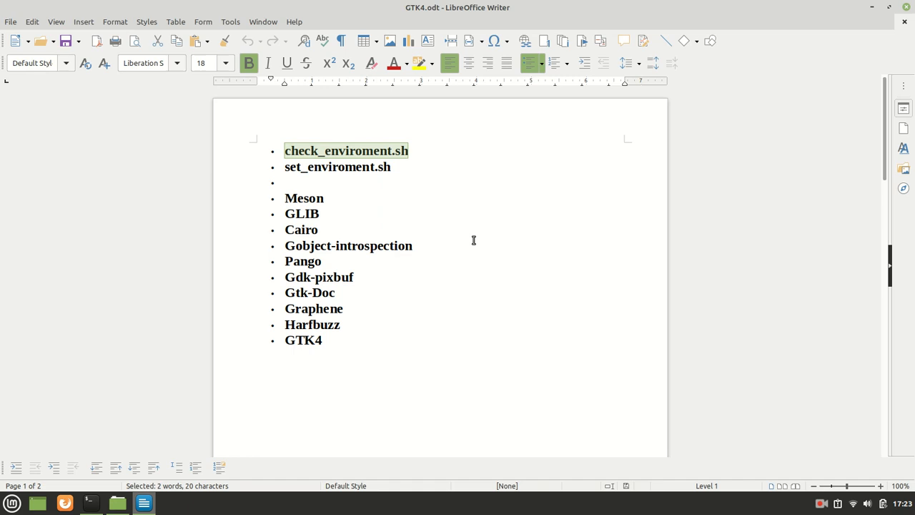
{"action": "mouse_move", "coordinate": [451, 244]}
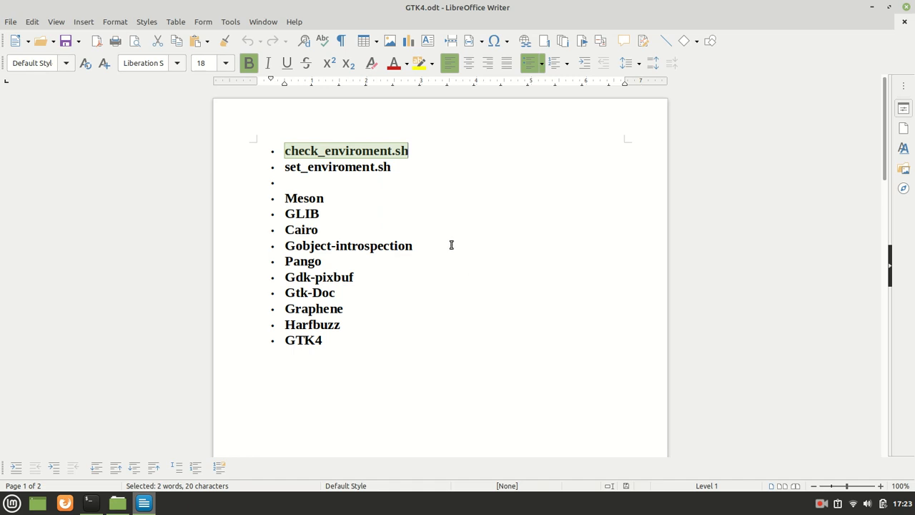
{"action": "mouse_move", "coordinate": [334, 183]}
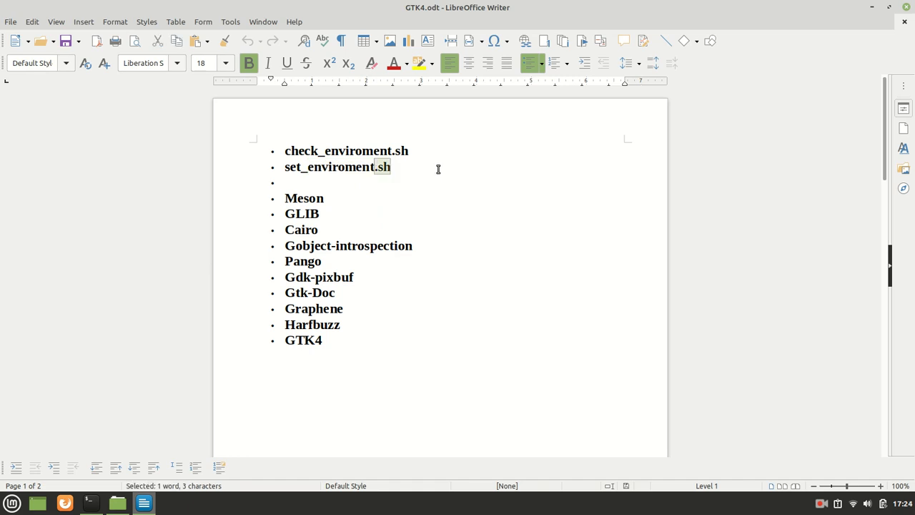
{"action": "key", "text": "Delete"}
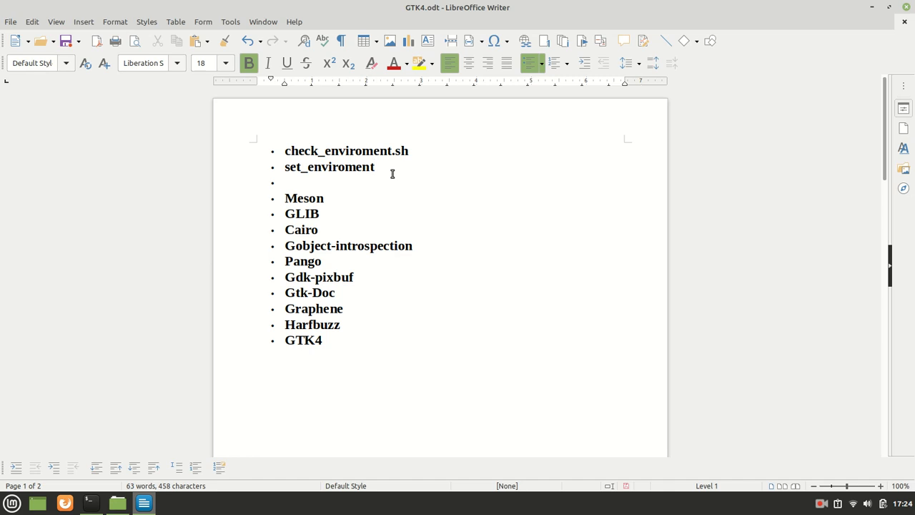
{"action": "left_click", "coordinate": [372, 166]}
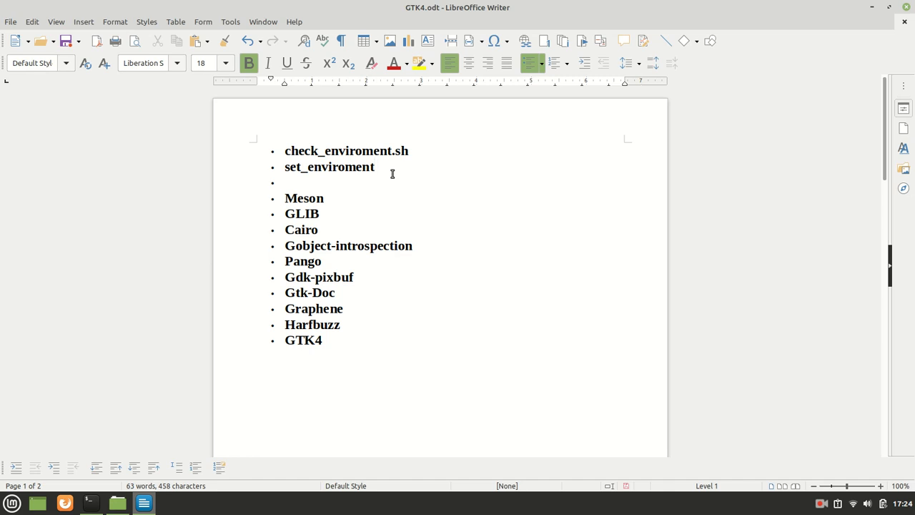
{"action": "left_click", "coordinate": [374, 166]}
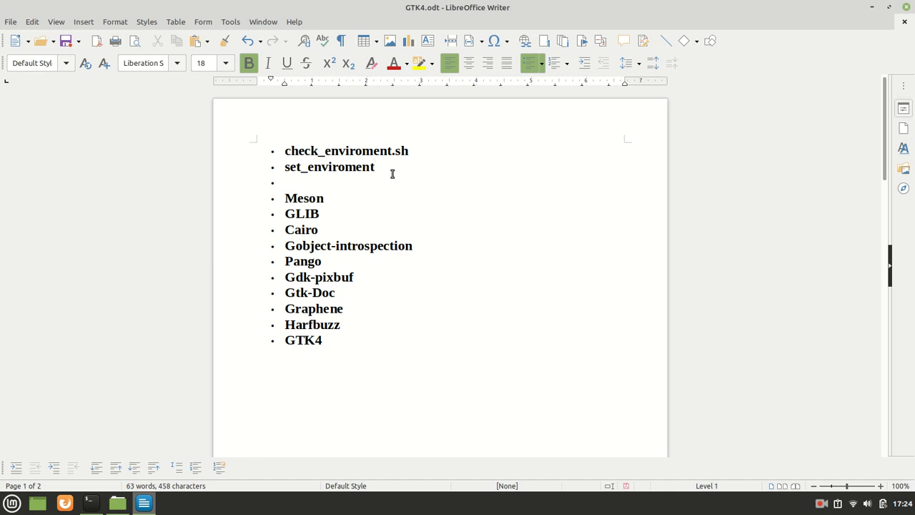
{"action": "left_click", "coordinate": [373, 167]}
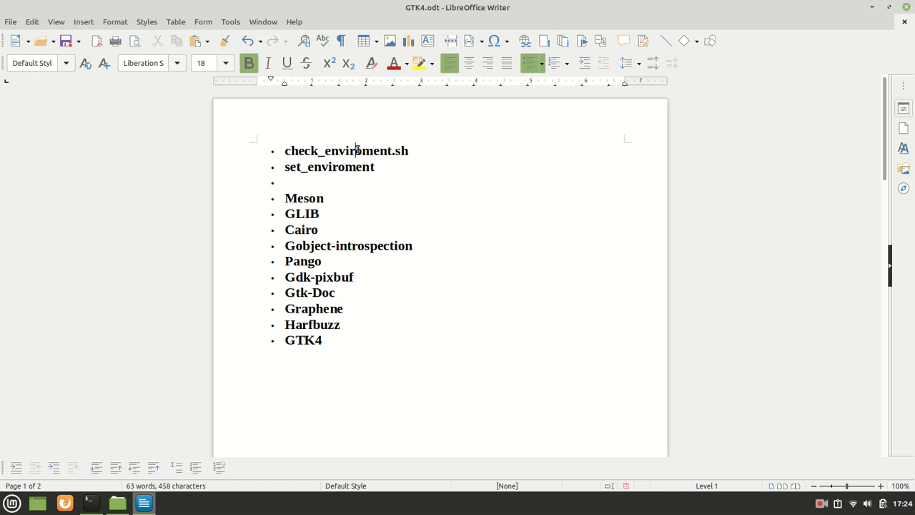
{"action": "double_click", "coordinate": [356, 150]}
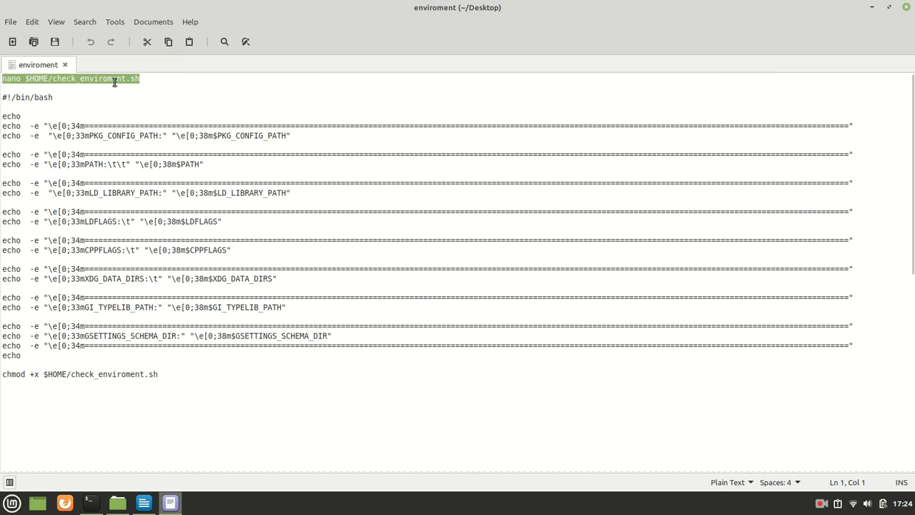
{"action": "mouse_move", "coordinate": [105, 506]}
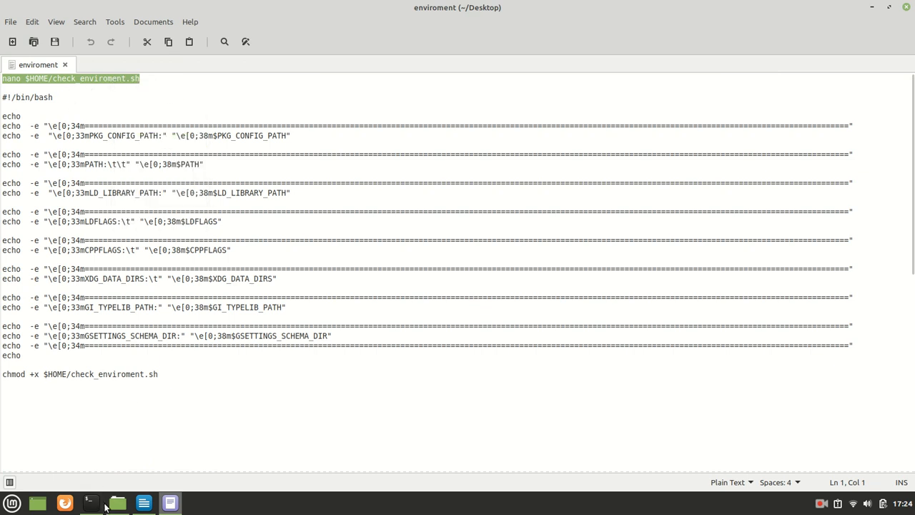
Step: Bring the nano command to the terminal and copy the check_enviroment.sh echo script lines from Xed
{"action": "left_click", "coordinate": [90, 503]}
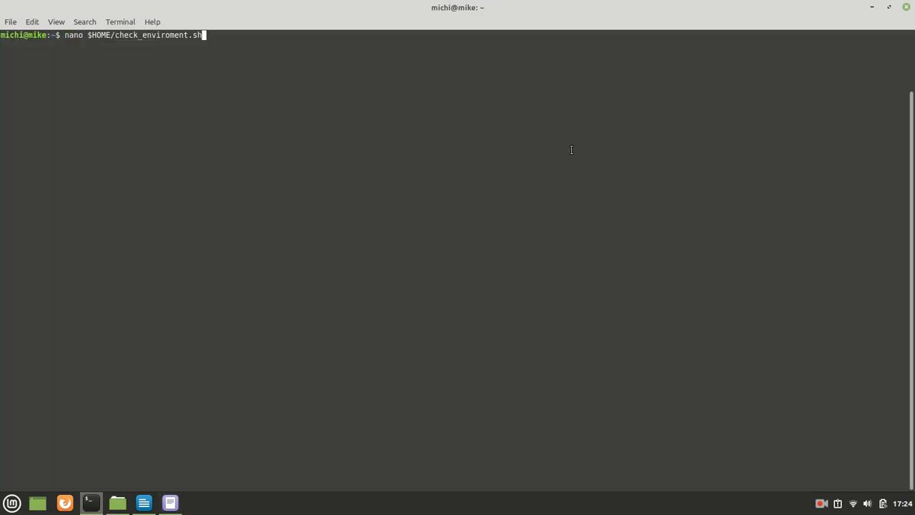
{"action": "mouse_move", "coordinate": [105, 72]}
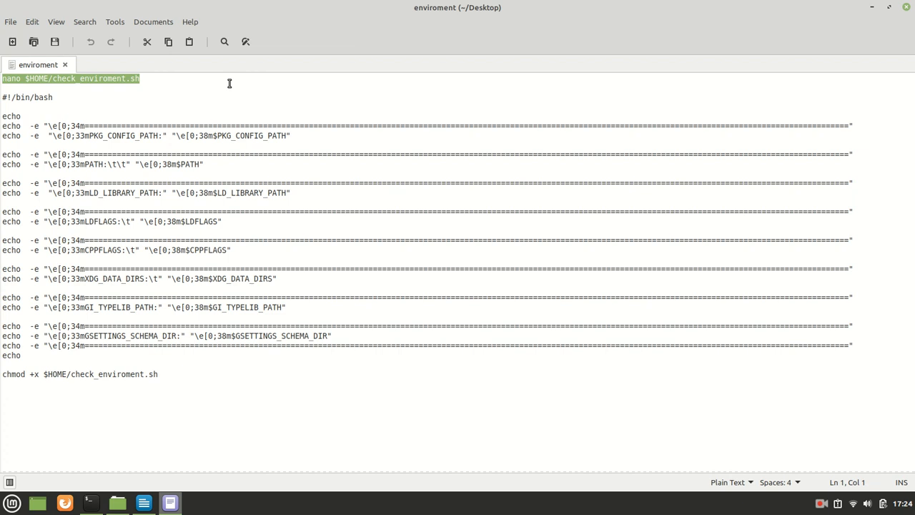
{"action": "left_click", "coordinate": [25, 355]}
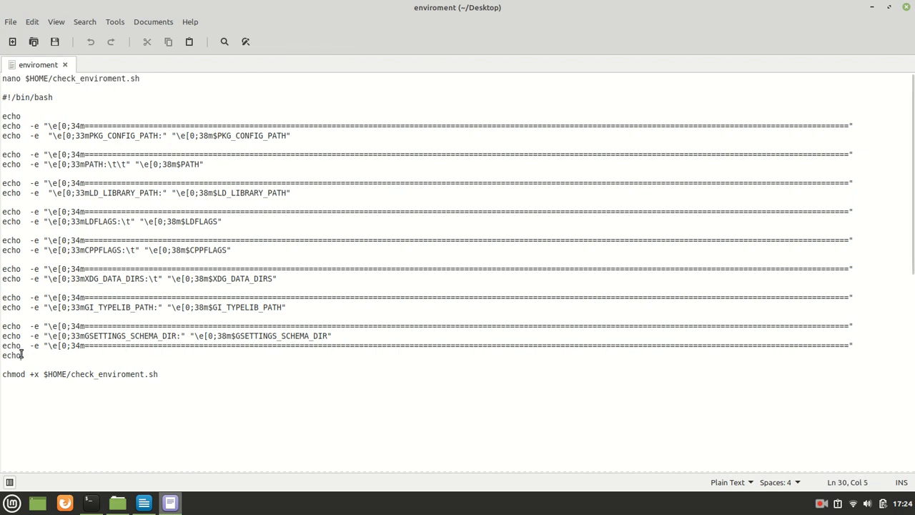
{"action": "right_click", "coordinate": [108, 131]}
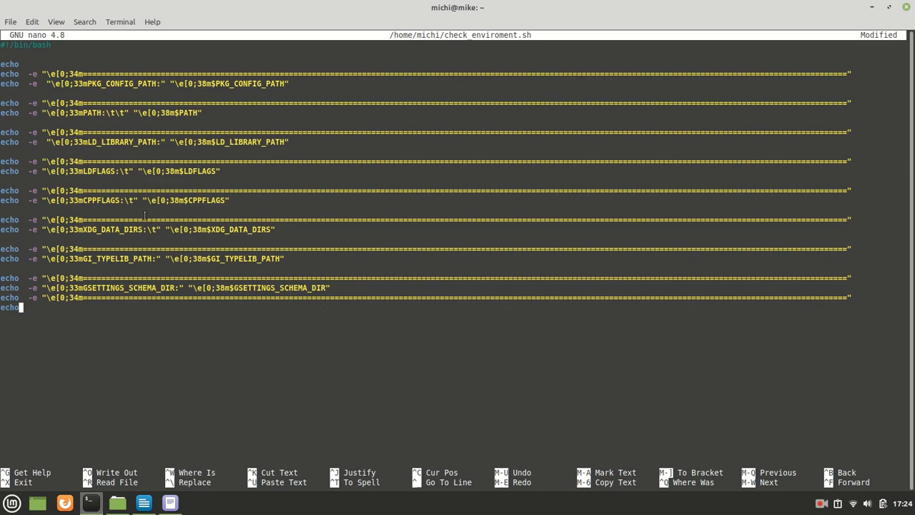
{"action": "mouse_move", "coordinate": [447, 323]}
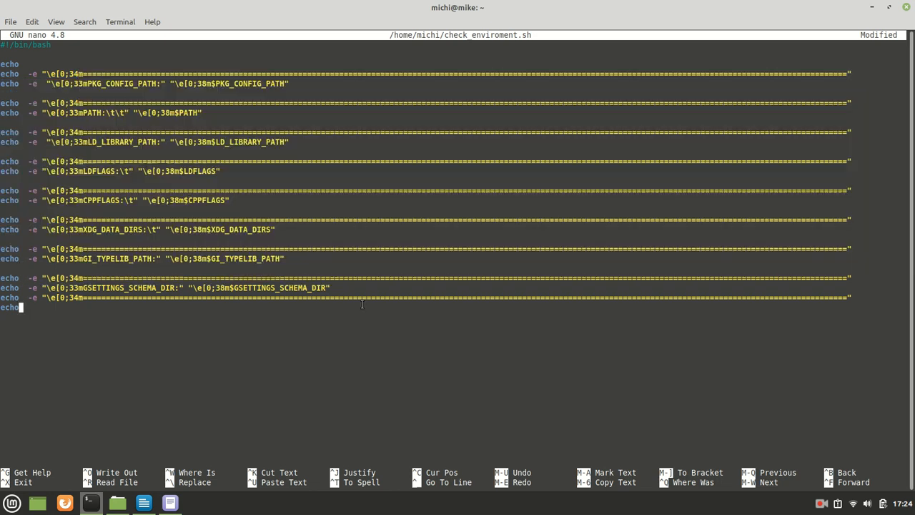
{"action": "mouse_move", "coordinate": [326, 300]}
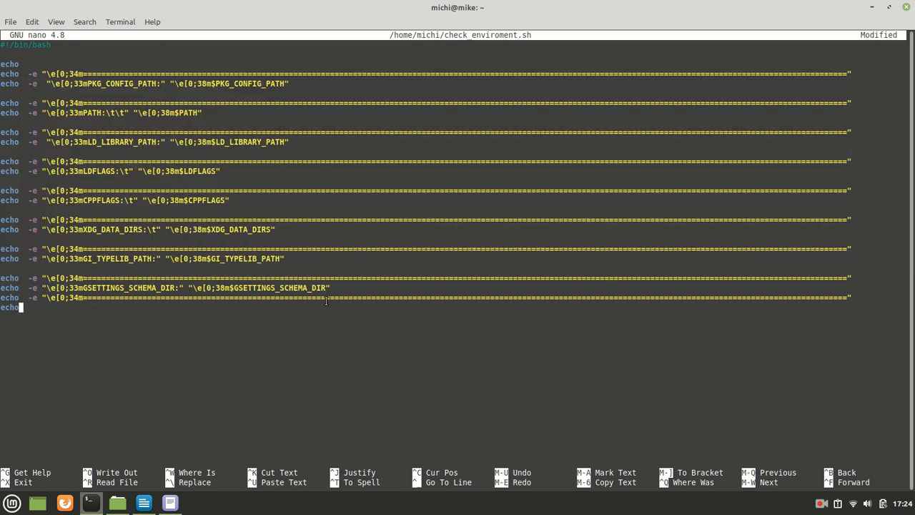
{"action": "mouse_move", "coordinate": [468, 215]}
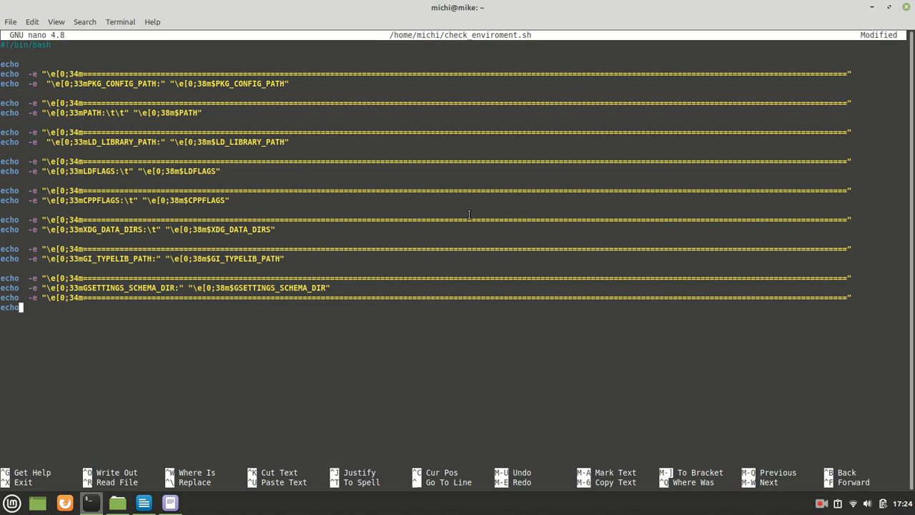
Step: Save check_enviroment.sh from nano and run chmod +x $HOME/check_enviroment.sh
{"action": "key", "text": "ctrl+x"}
{"action": "type", "text": "chmod +x $HOME/check_enviroment.sh"}
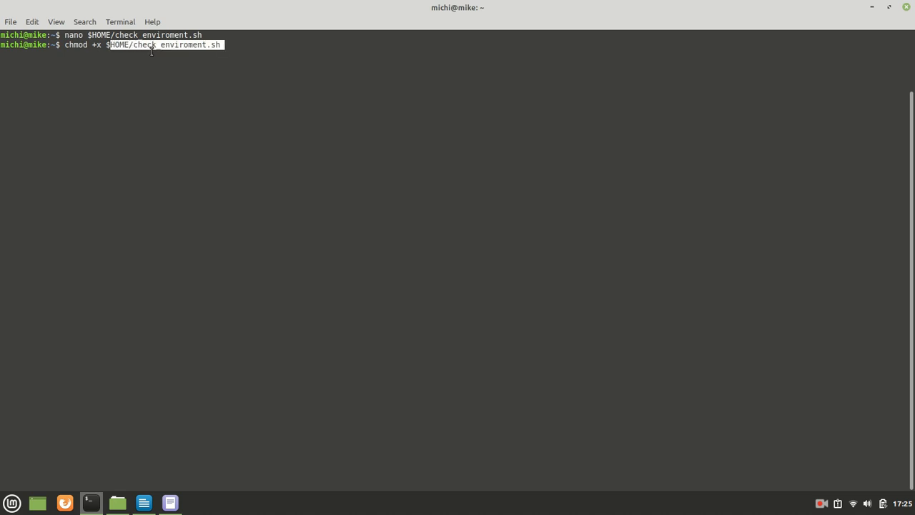
{"action": "key", "text": "Return"}
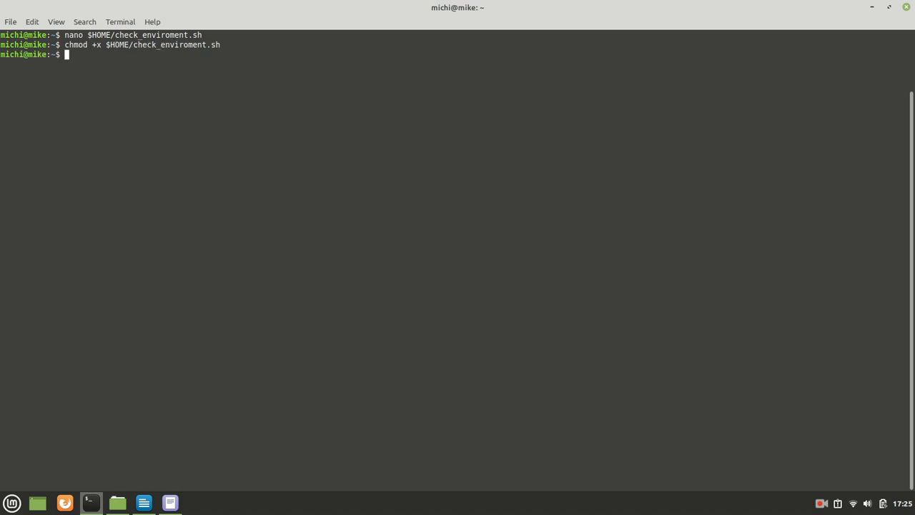
Step: Try ./HOME/check_enviroment.sh then HOME/check_enviroment.sh, both failing with No such file or directory
{"action": "type", "text": "s"}
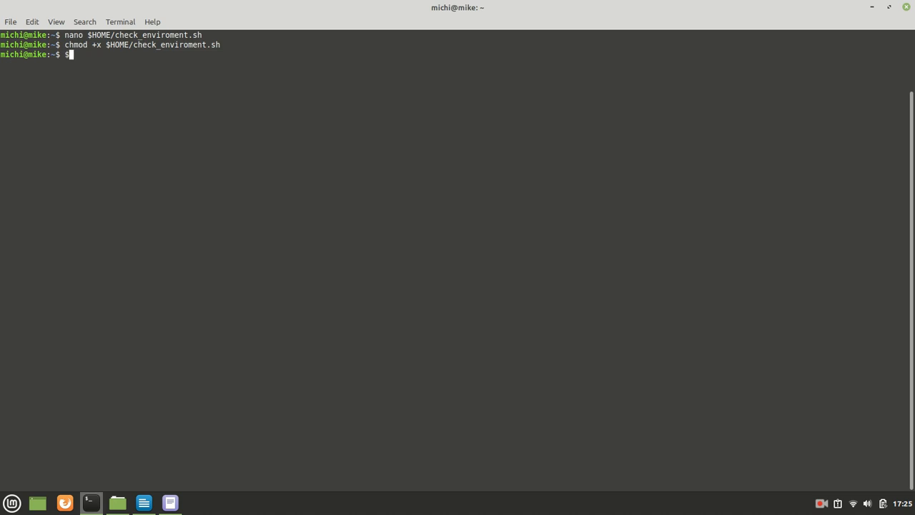
{"action": "type", "text": "HOME"}
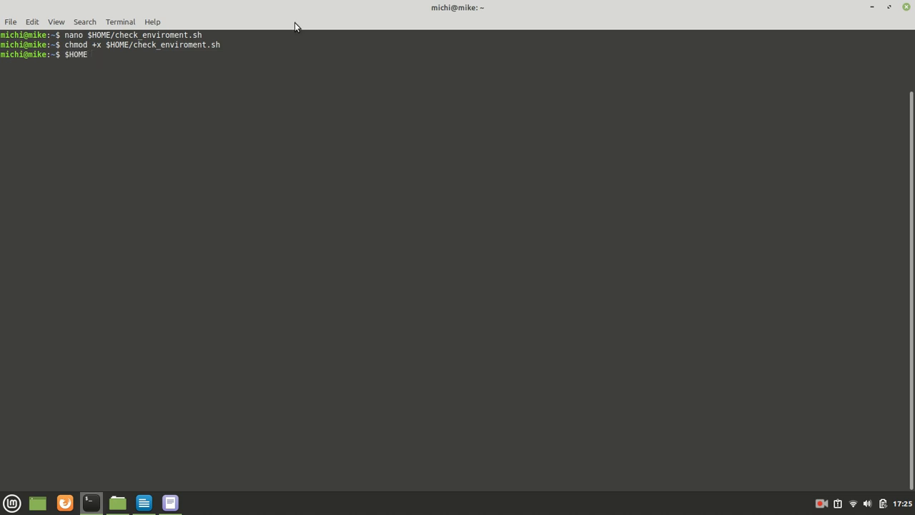
{"action": "type", "text": "/"}
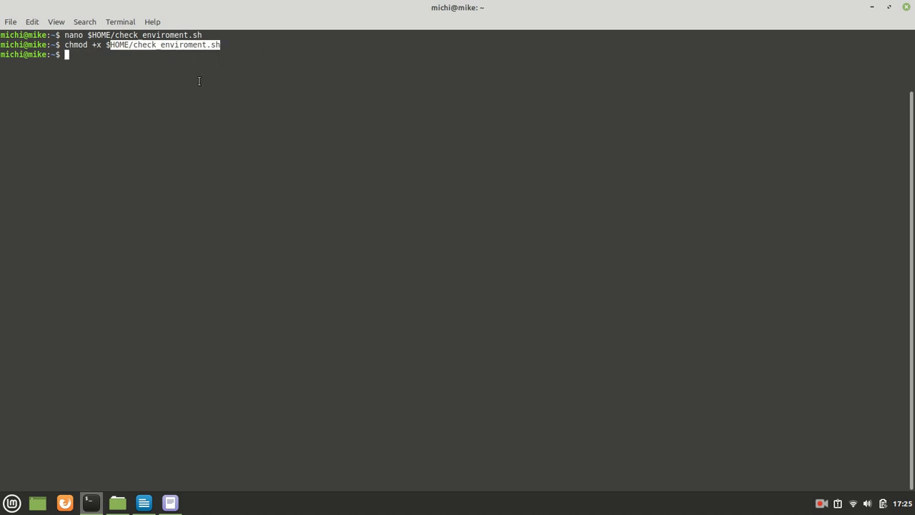
{"action": "key", "text": "Return"}
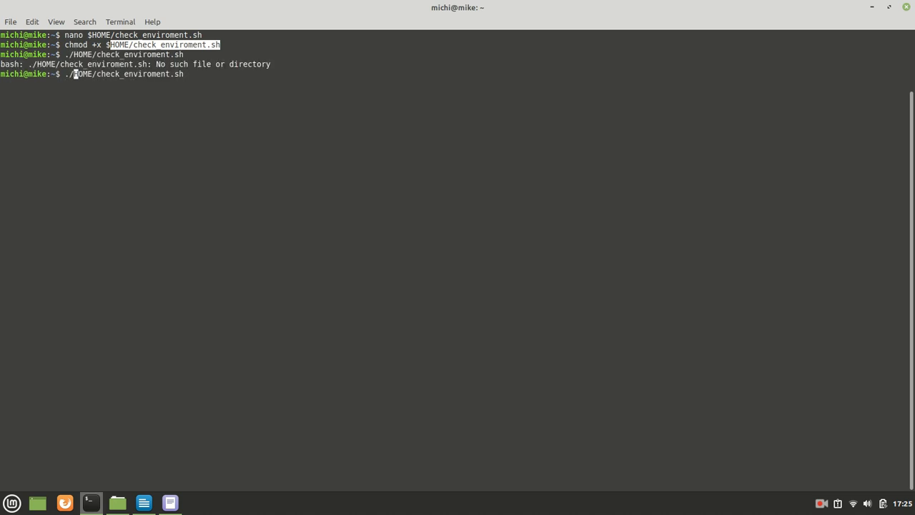
{"action": "key", "text": "Return"}
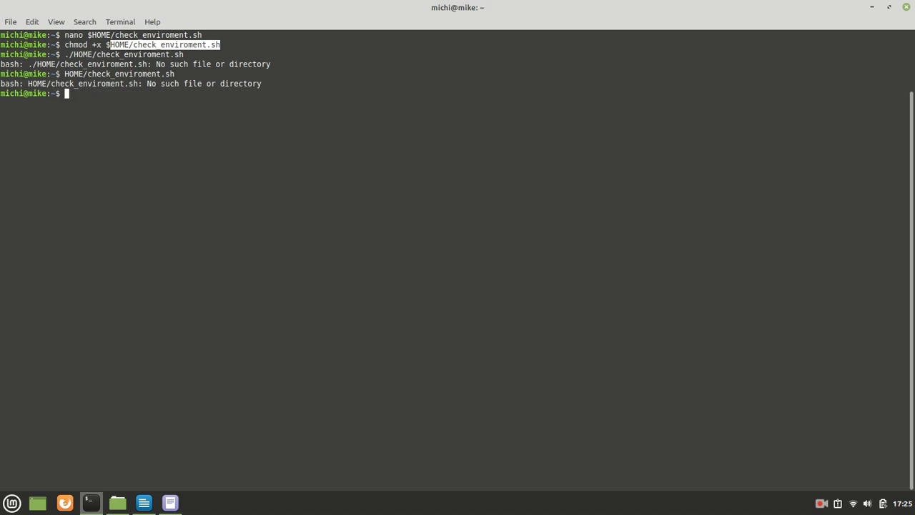
Step: Run $HOME/check_enviroment.sh successfully, printing PATH, XDG_DATA_DIRS and the other variables
{"action": "type", "text": "HOME/check_enviroment.sh"}
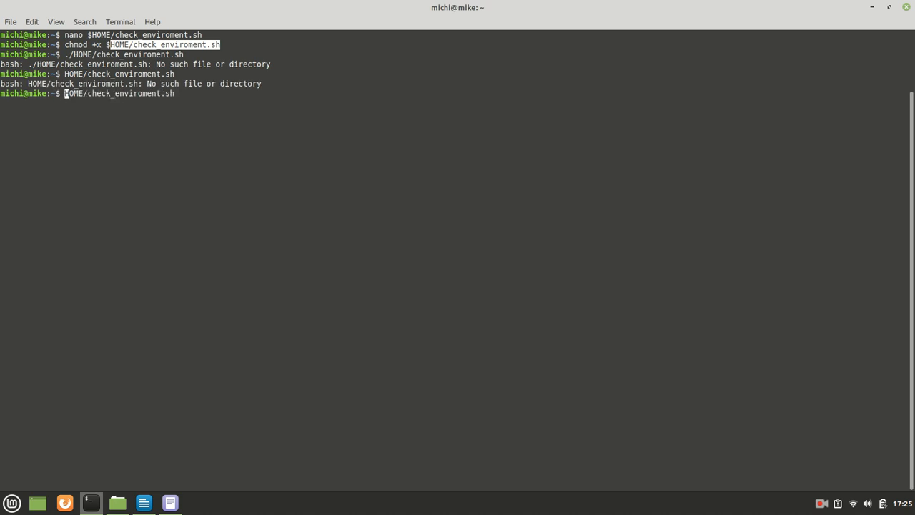
{"action": "type", "text": "$"}
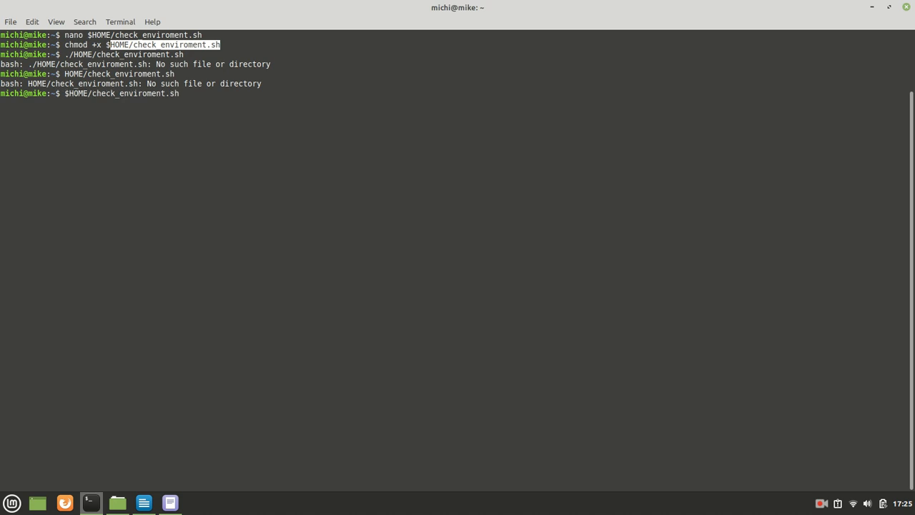
{"action": "key", "text": "Return"}
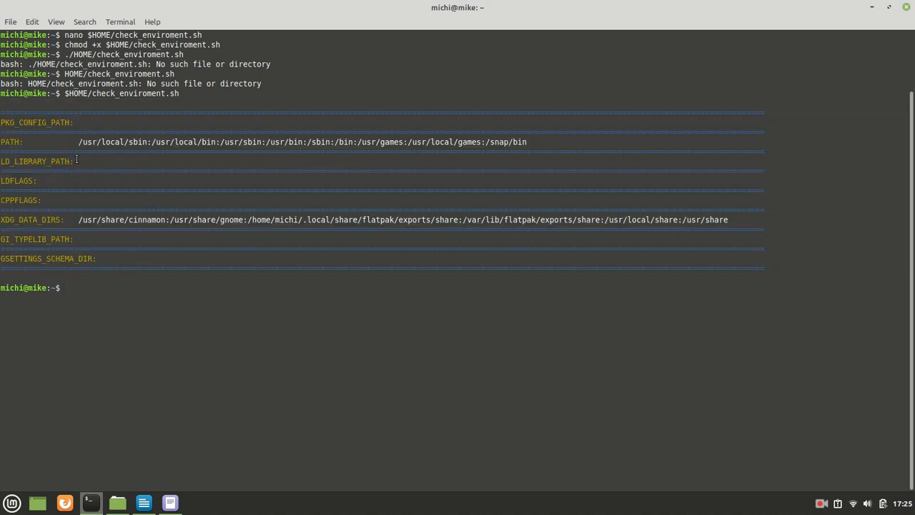
{"action": "mouse_move", "coordinate": [156, 166]}
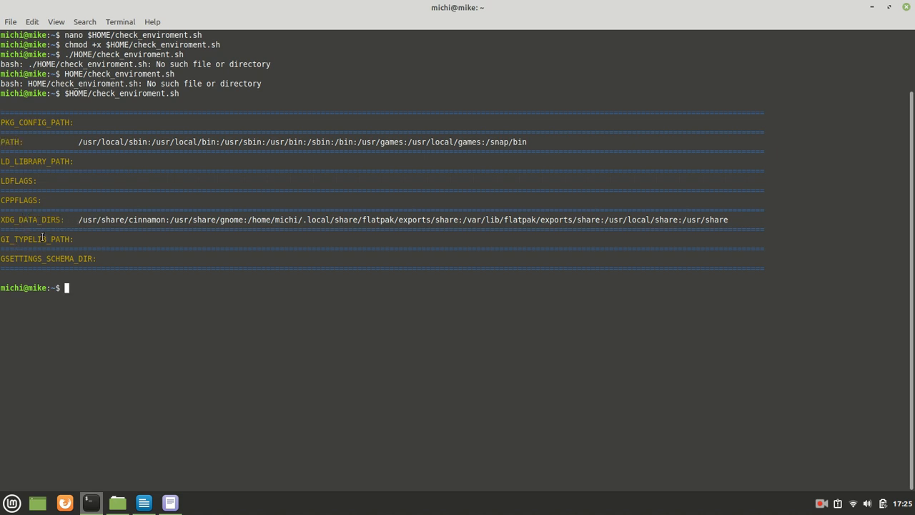
Step: Highlight the empty CPPFLAGS entry in the environment report
{"action": "double_click", "coordinate": [36, 122]}
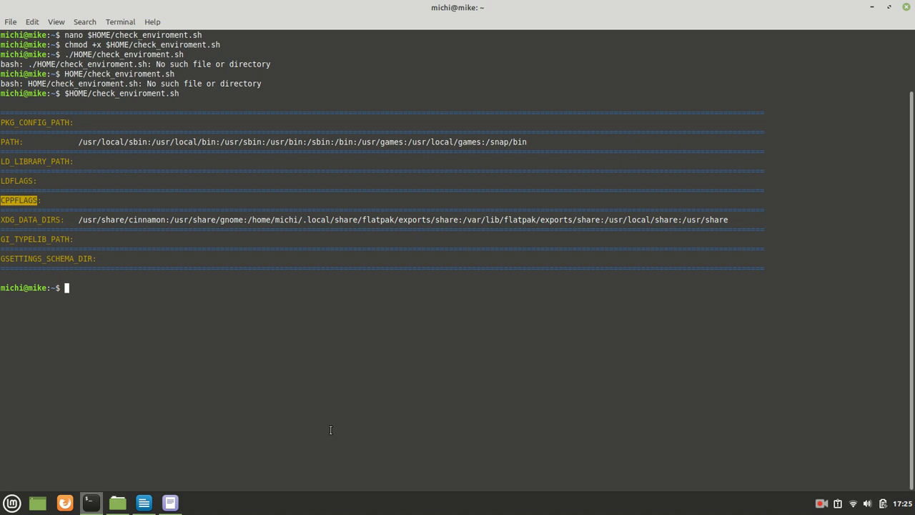
{"action": "mouse_move", "coordinate": [115, 282]}
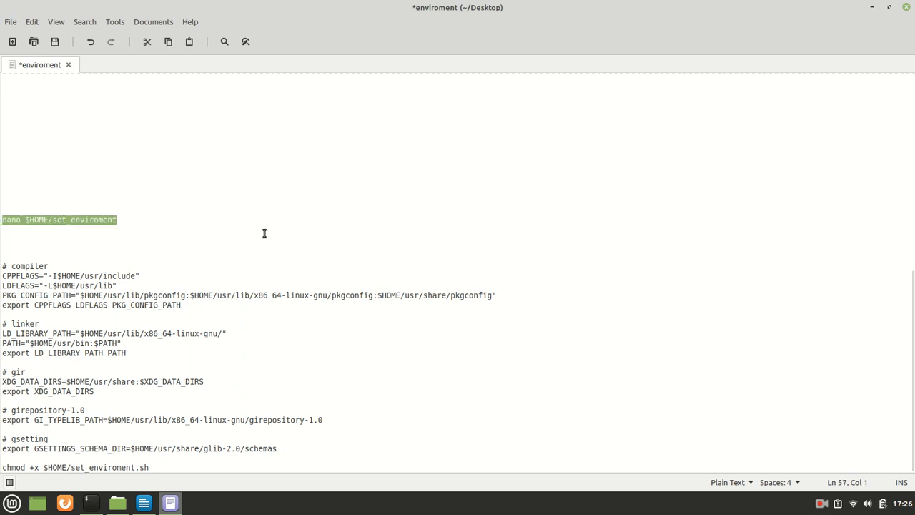
Step: Rerun check_enviroment.sh, then start nano $HOME/set_enviroment for the new script
{"action": "left_click", "coordinate": [91, 502]}
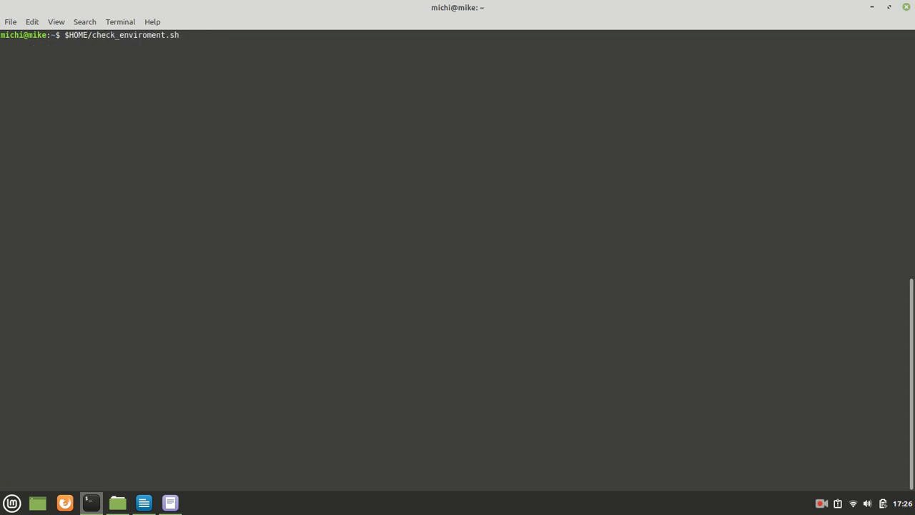
{"action": "key", "text": "Return"}
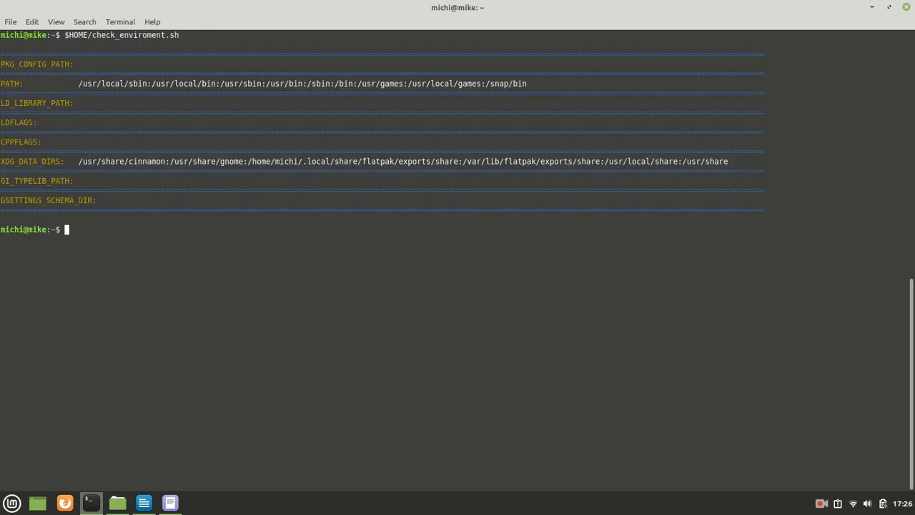
{"action": "mouse_move", "coordinate": [183, 251]}
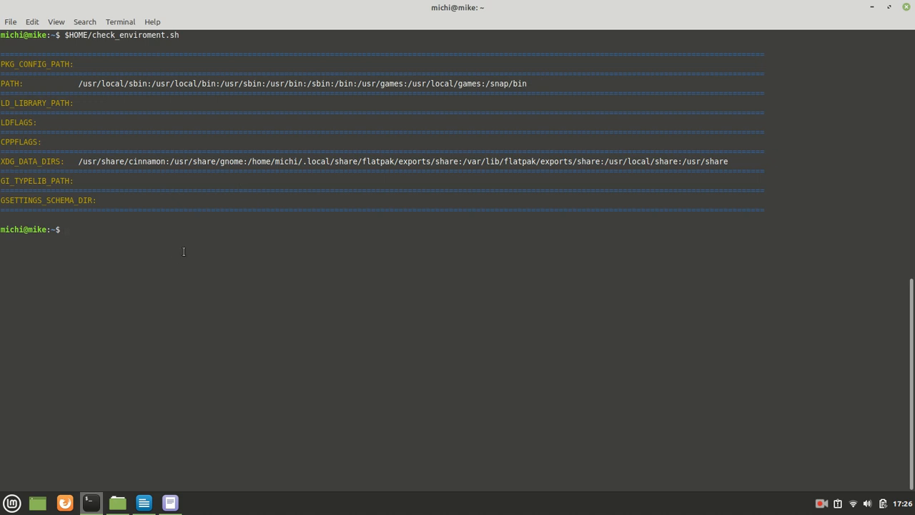
{"action": "type", "text": "nano $HOME/set_enviroment"}
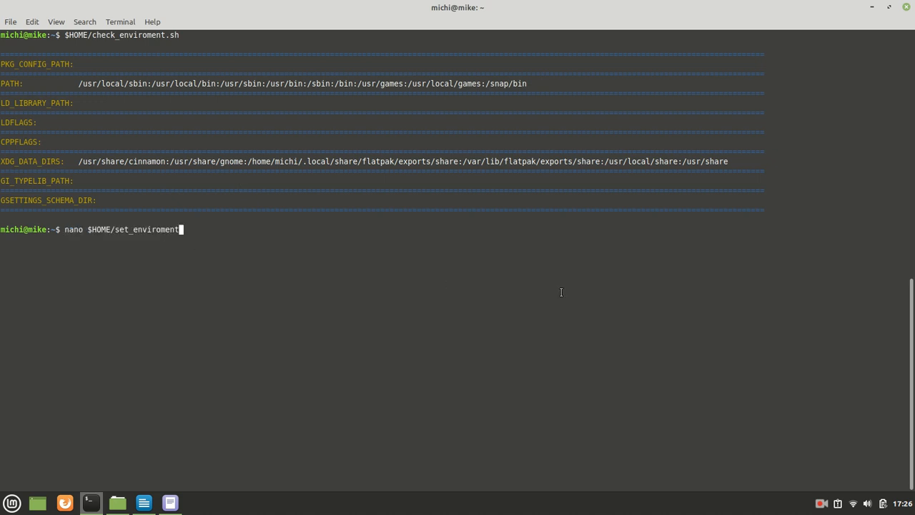
{"action": "key", "text": "Return"}
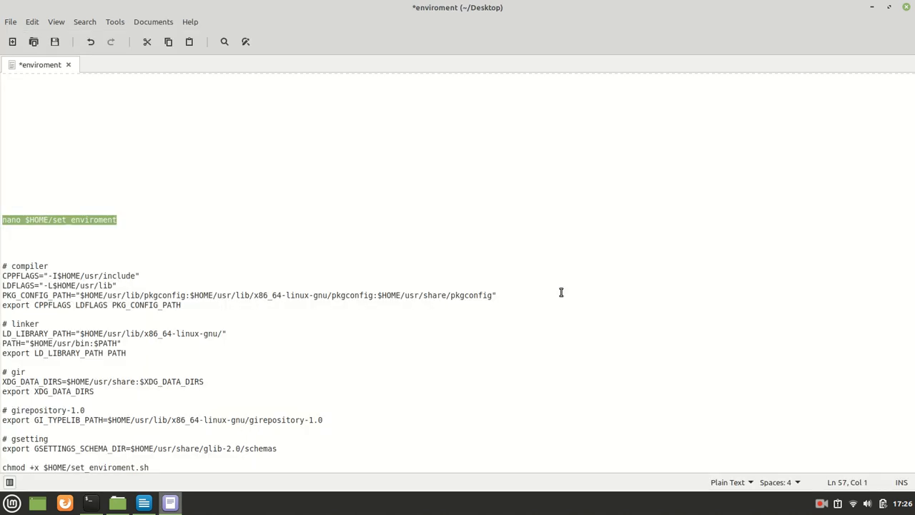
{"action": "mouse_move", "coordinate": [268, 448]}
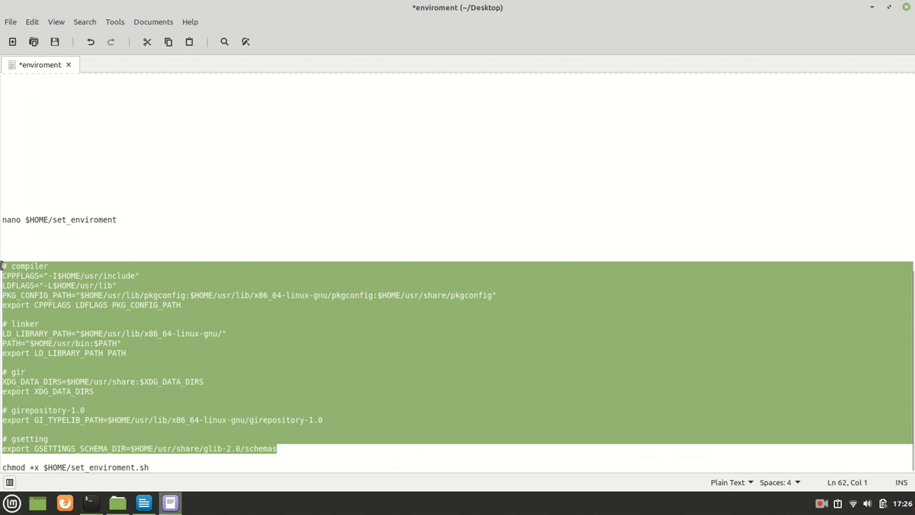
Step: Paste the compiler, linker, gir, girepository and gsettings exports into set_enviroment in nano and save it
{"action": "left_click", "coordinate": [90, 503]}
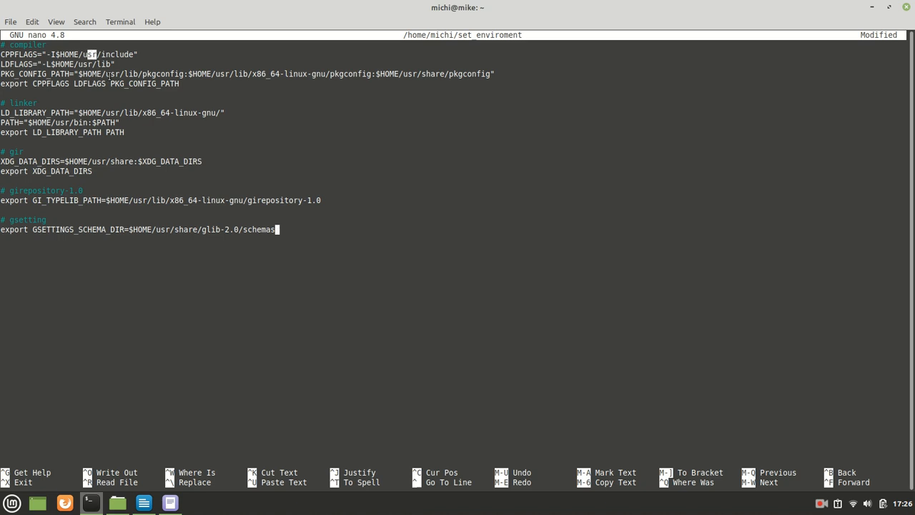
{"action": "mouse_move", "coordinate": [183, 89]}
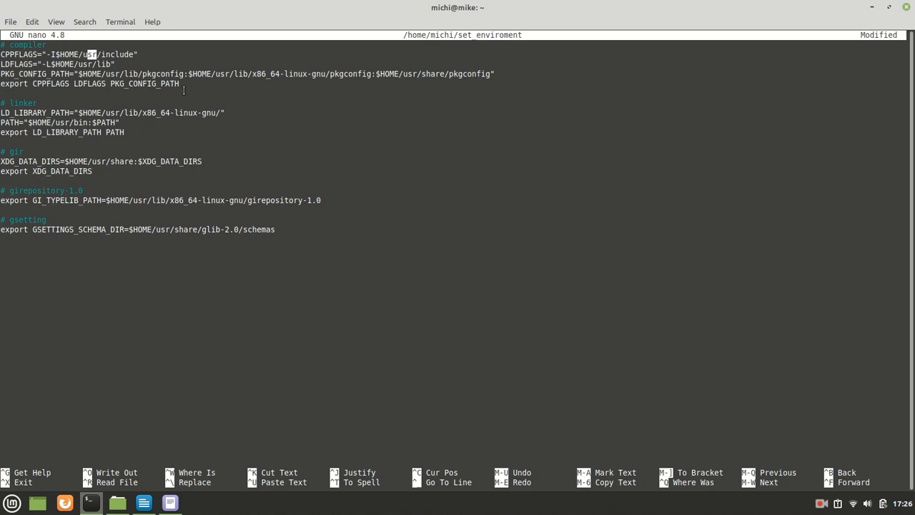
{"action": "left_click", "coordinate": [276, 228]}
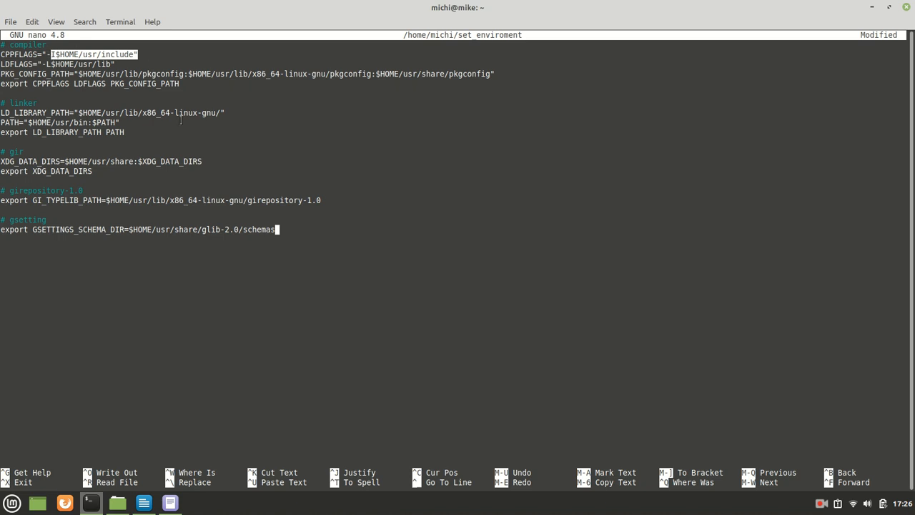
{"action": "mouse_move", "coordinate": [355, 281]}
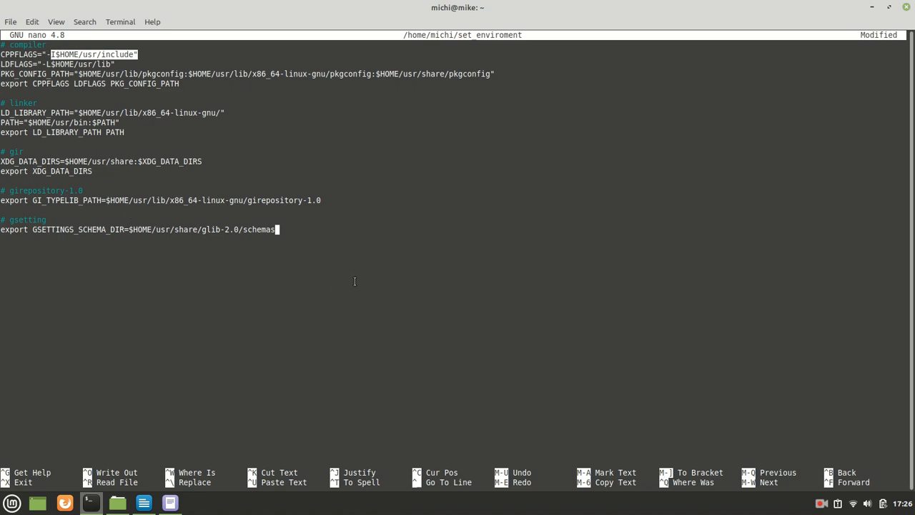
{"action": "mouse_move", "coordinate": [305, 226]}
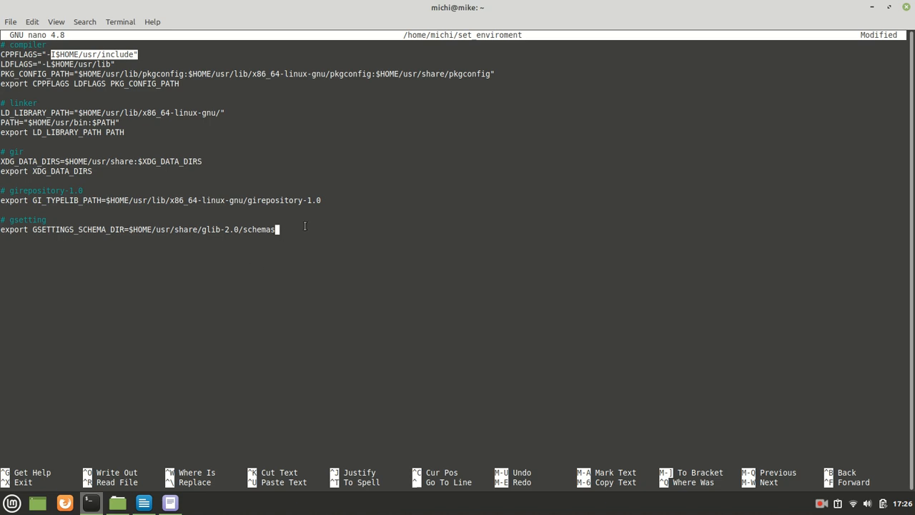
{"action": "key", "text": "ctrl+x"}
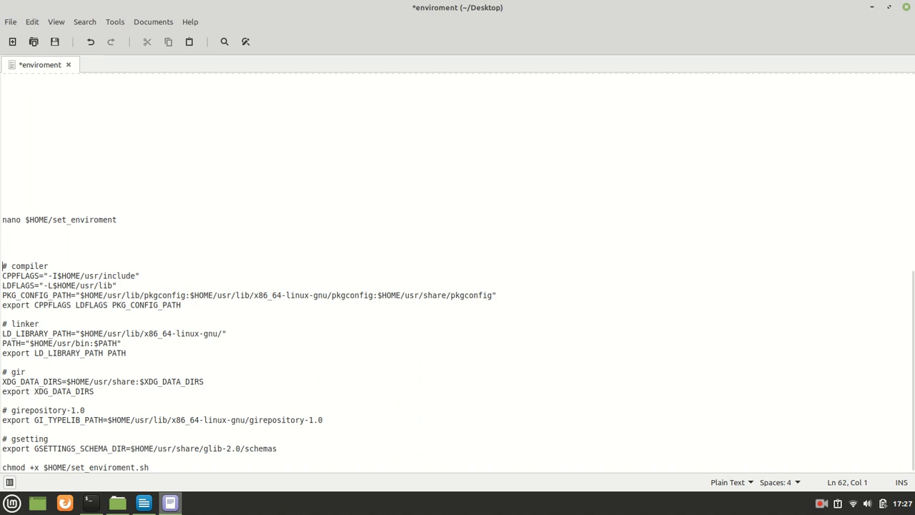
Step: Run source $HOME/set_enviroment to load the variables into the current shell
{"action": "left_click", "coordinate": [90, 503]}
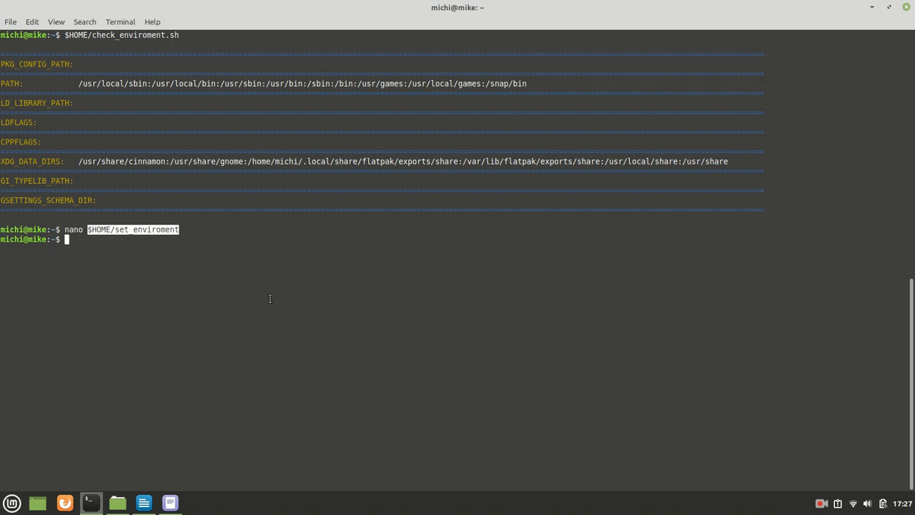
{"action": "type", "text": "source"}
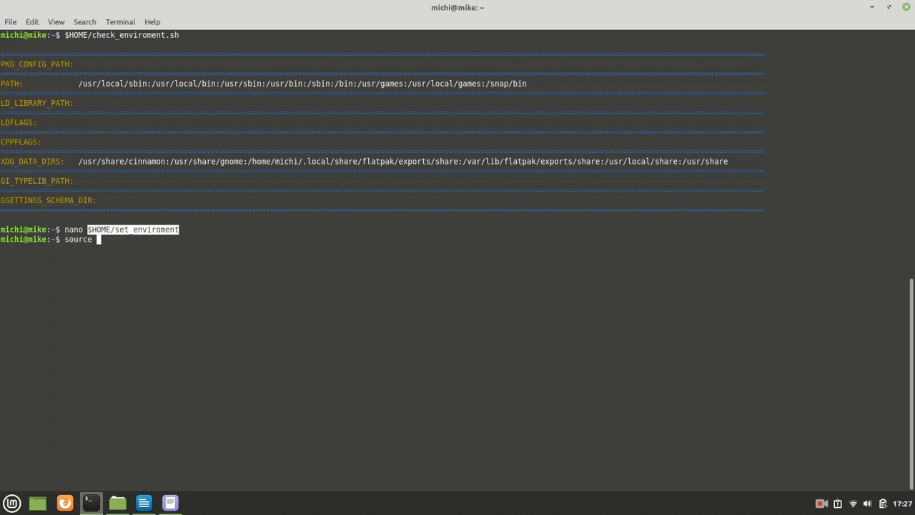
{"action": "right_click", "coordinate": [302, 336]}
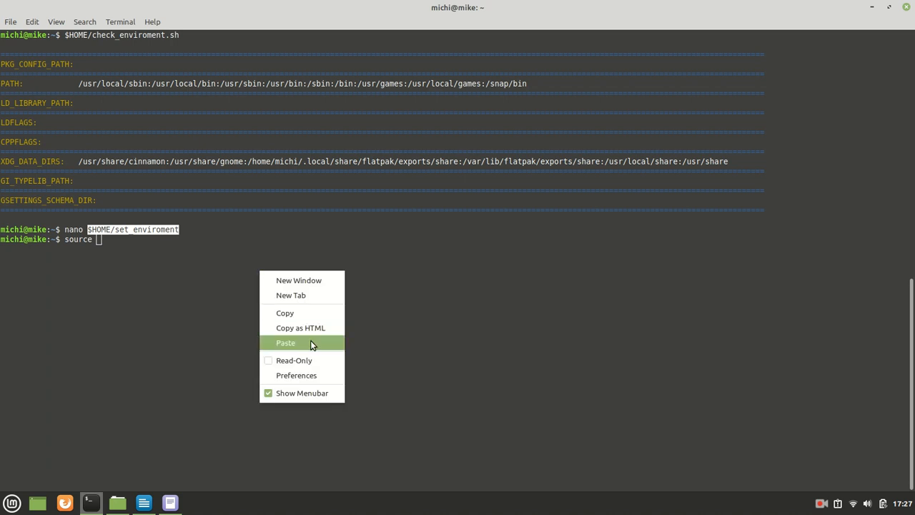
{"action": "left_click", "coordinate": [285, 343]}
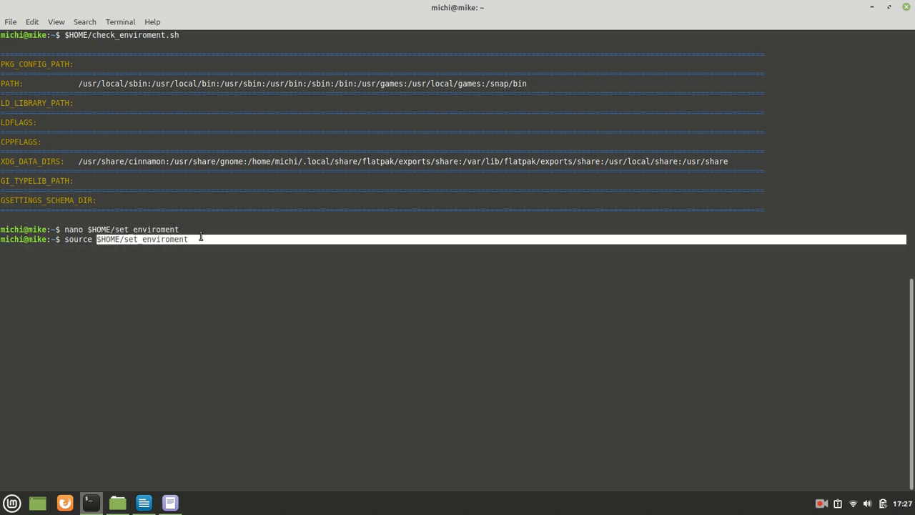
{"action": "key", "text": "Return"}
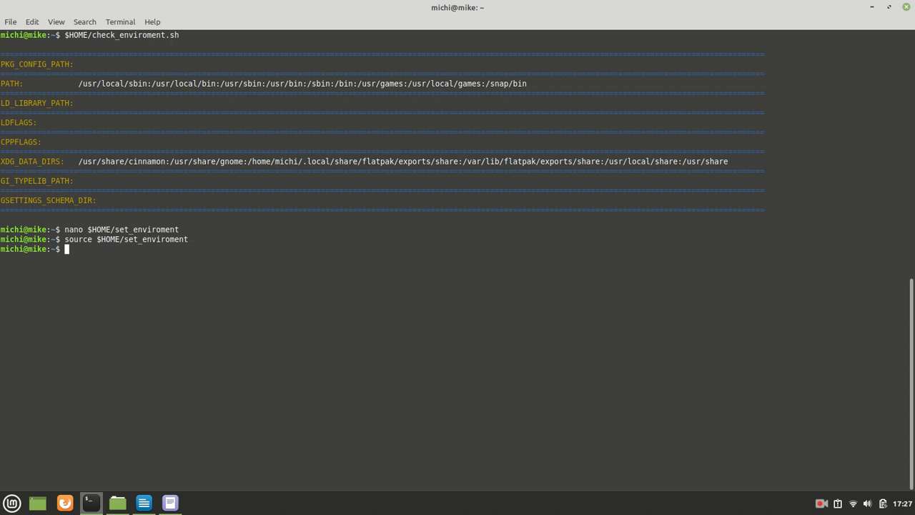
{"action": "mouse_move", "coordinate": [274, 32]}
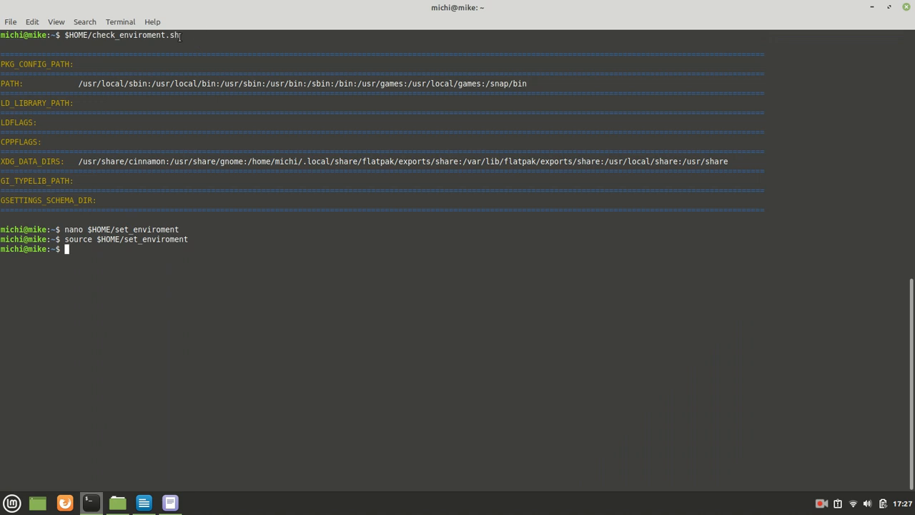
{"action": "right_click", "coordinate": [121, 34]}
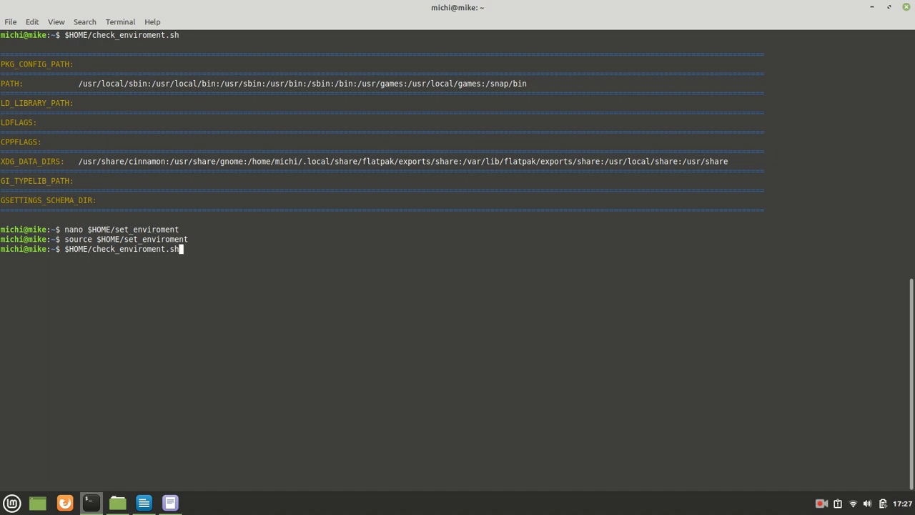
Step: Run $HOME/check_enviroment.sh so PKG_CONFIG_PATH, LD_LIBRARY_PATH and GI paths show home usr folders
{"action": "key", "text": "Return"}
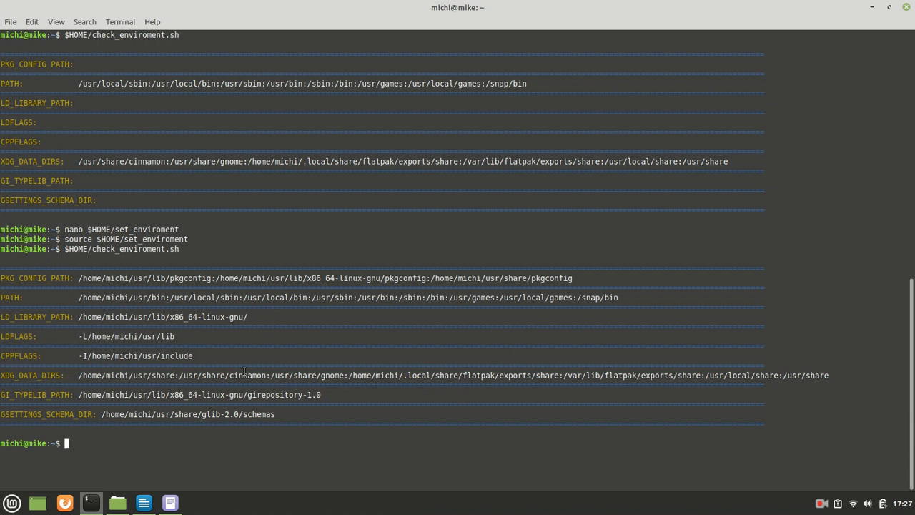
{"action": "mouse_move", "coordinate": [261, 355]}
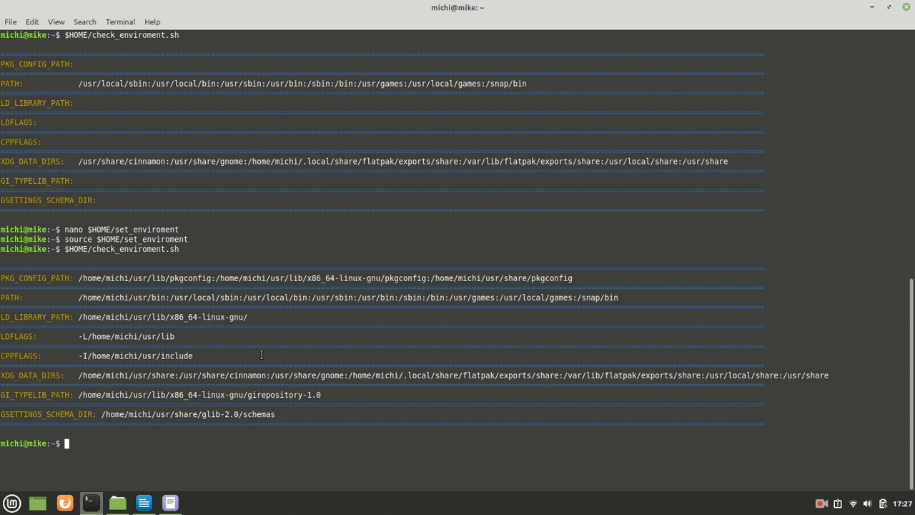
{"action": "double_click", "coordinate": [114, 248]}
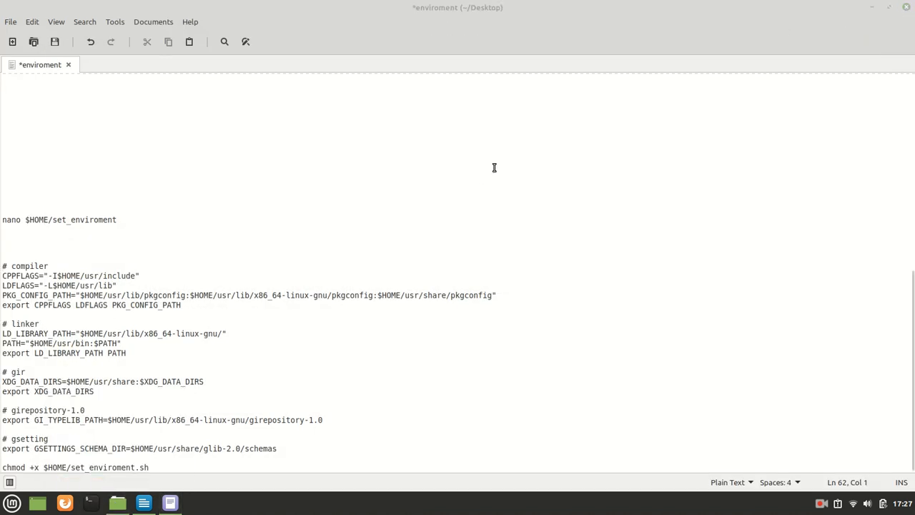
Step: Run $HOME/check_enviroment.sh in a fresh shell to show the build variables empty
{"action": "left_click", "coordinate": [91, 503]}
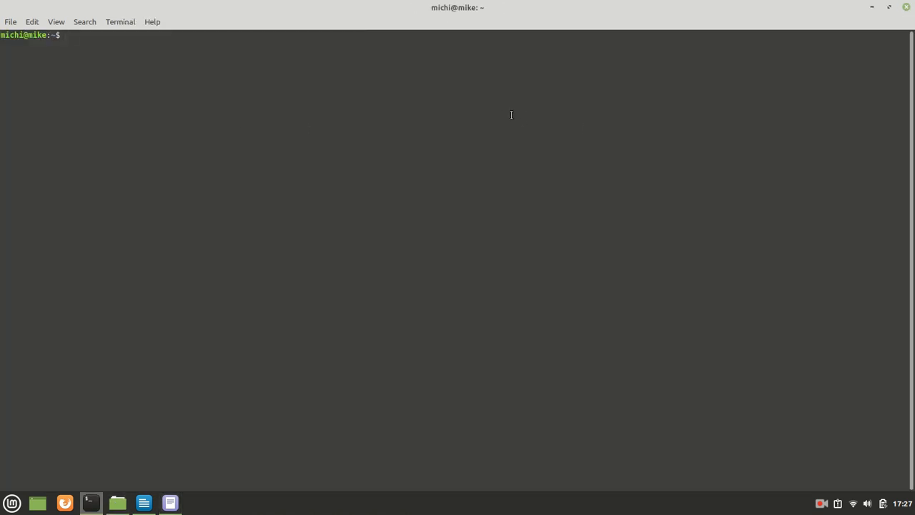
{"action": "type", "text": "$HOME/check_enviroment.sh"}
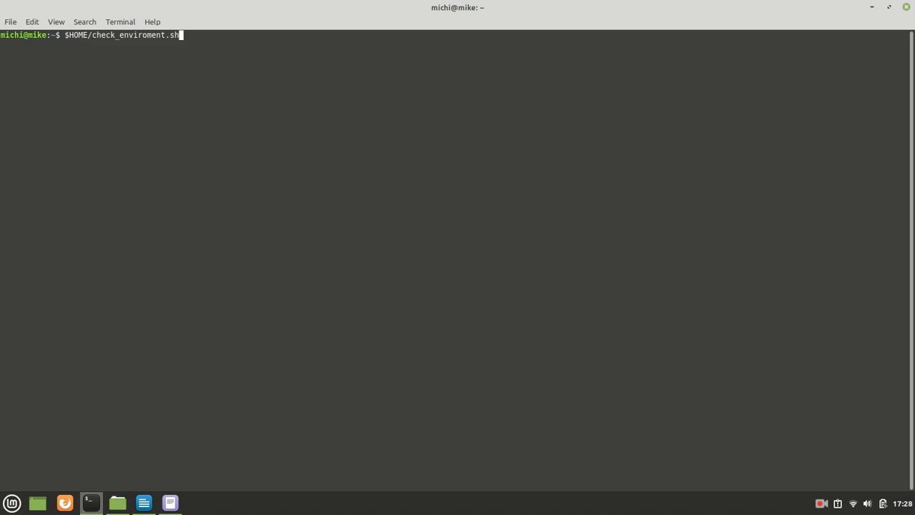
{"action": "key", "text": "Return"}
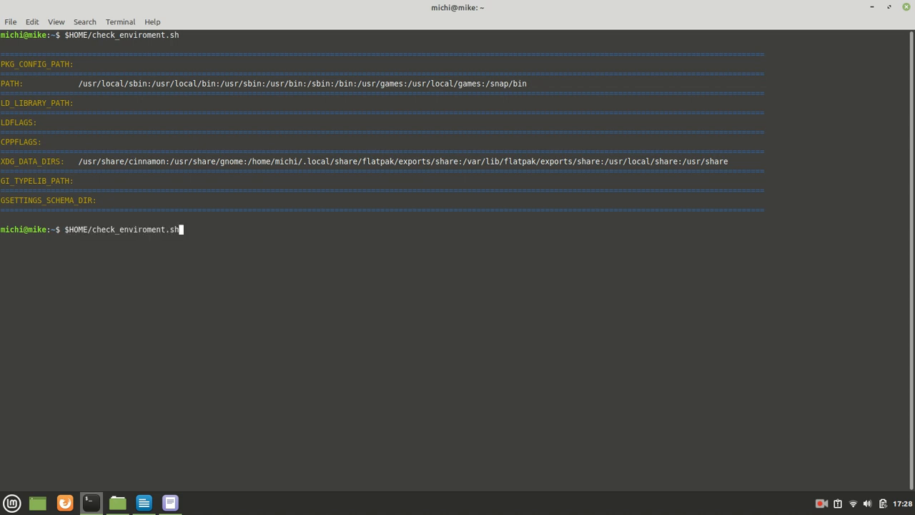
Step: Source $HOME/set_enviroment so the fresh shell gets the home usr paths
{"action": "type", "text": "source $HOME/set_enviroment"}
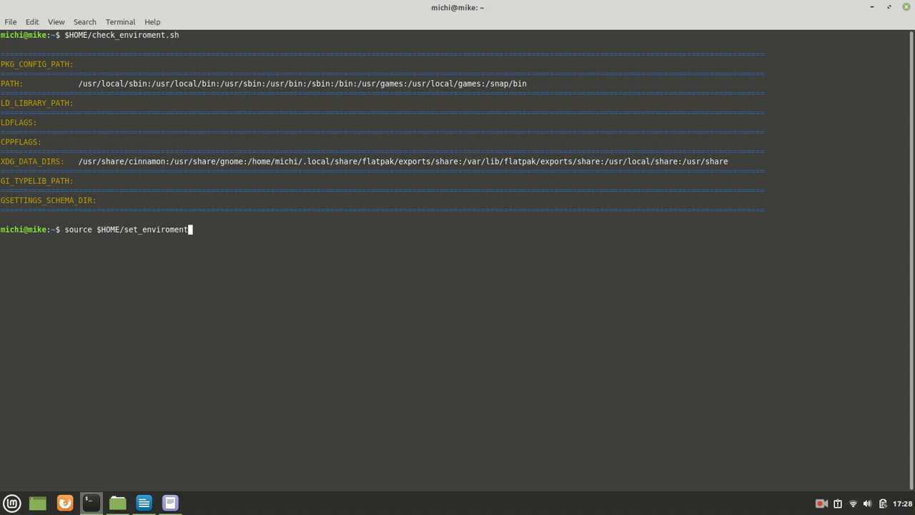
{"action": "key", "text": "Return"}
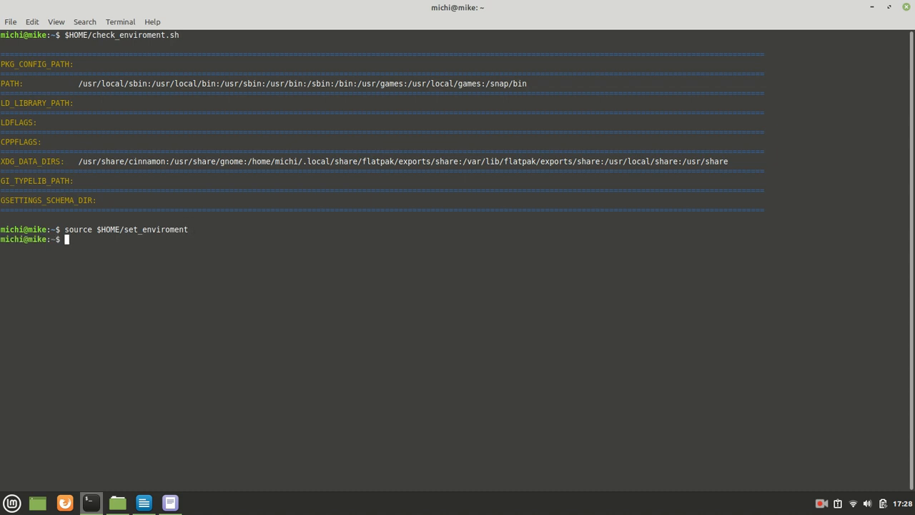
{"action": "key", "text": "Return"}
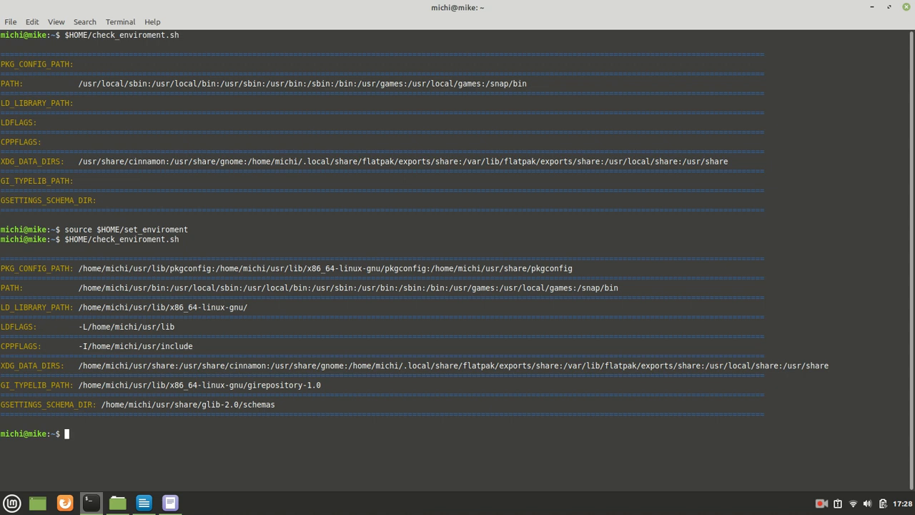
{"action": "mouse_move", "coordinate": [674, 222]}
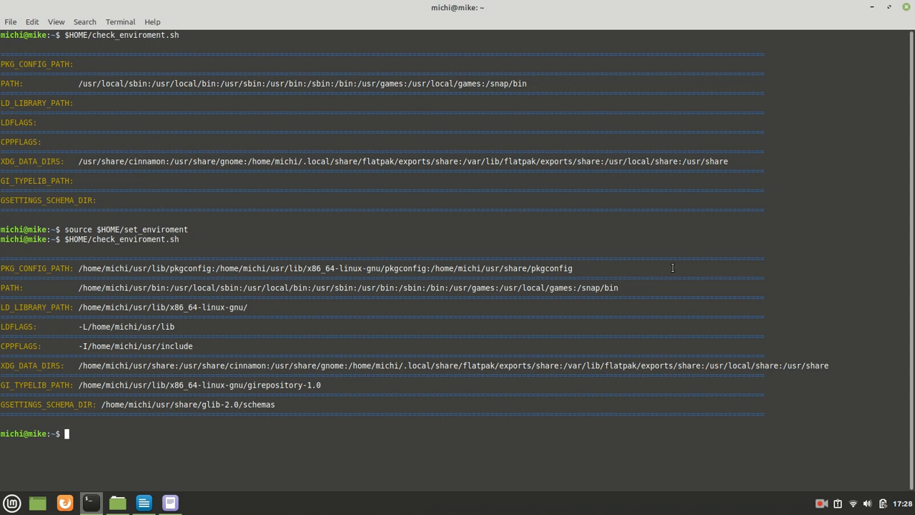
{"action": "mouse_move", "coordinate": [597, 294]}
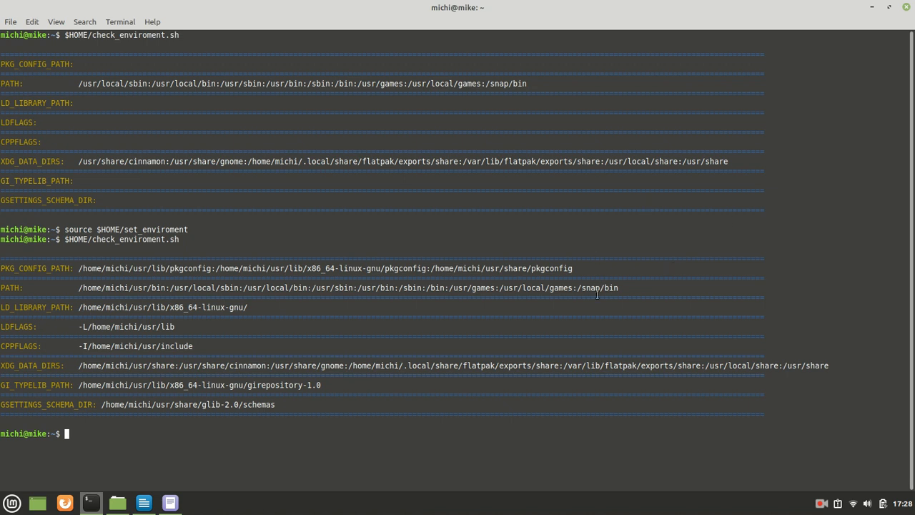
{"action": "mouse_move", "coordinate": [551, 293]}
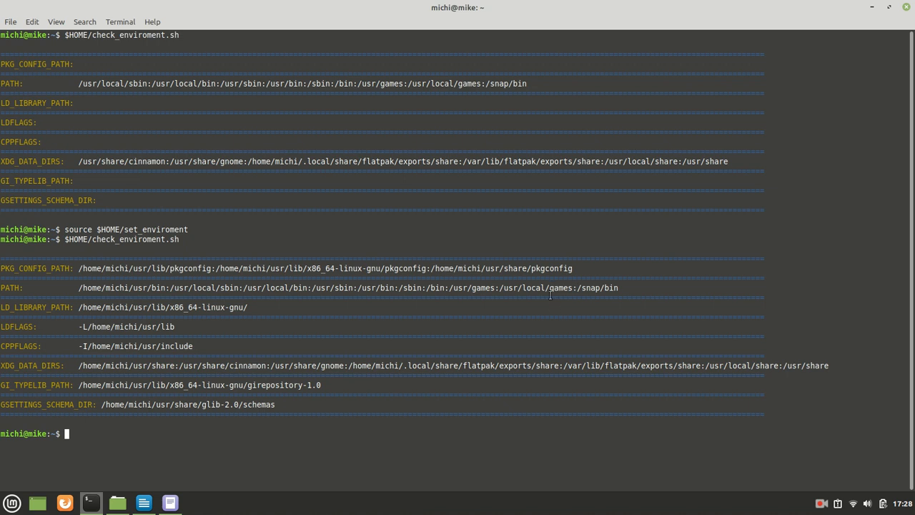